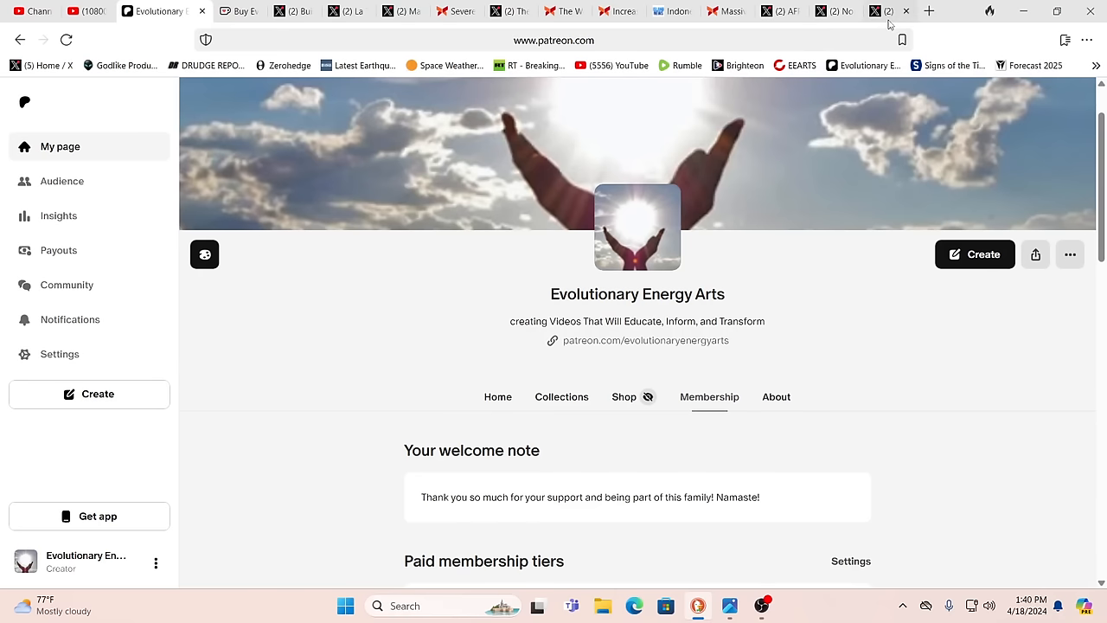
- Switch to the Earth42morrow X post on Mount Ruang's eruption and tsunami warning
left_click(865, 11)
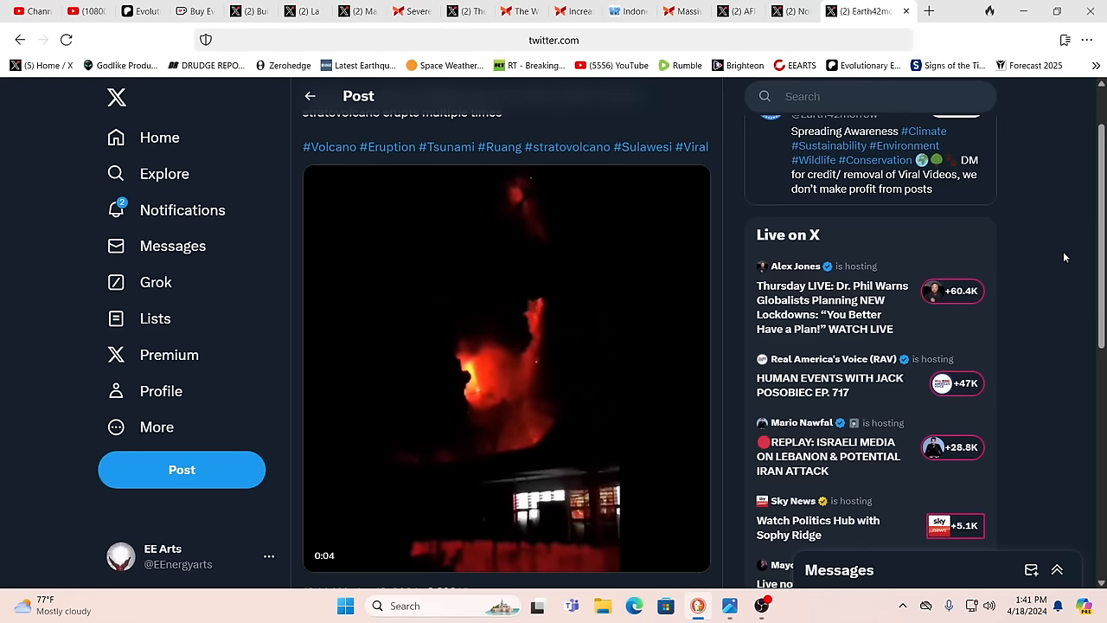
left_click(506, 364)
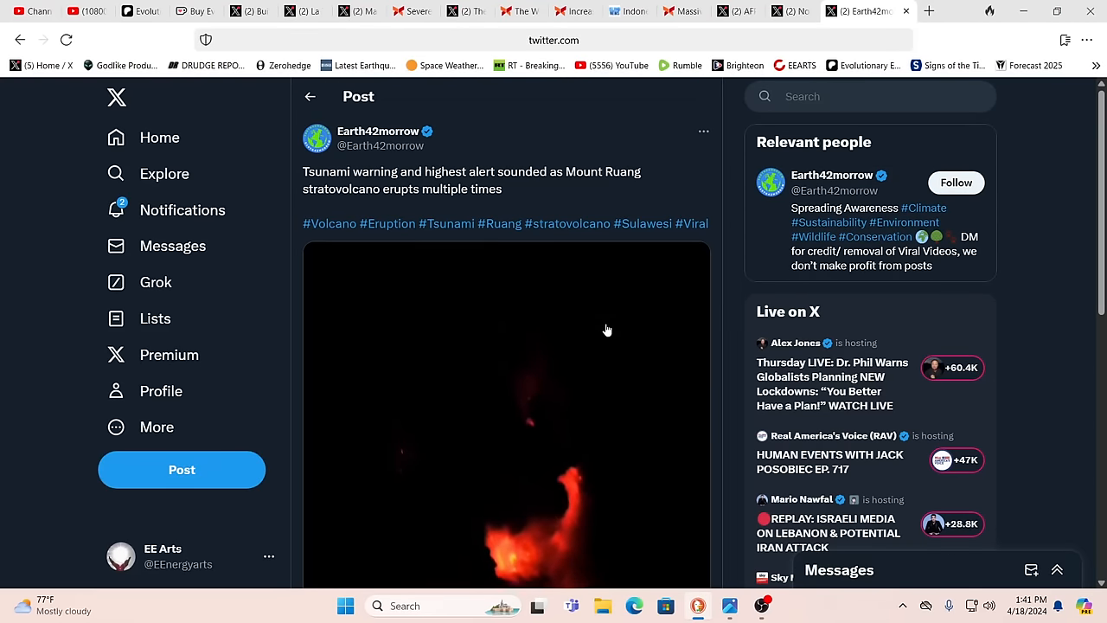
mouse_move(621, 322)
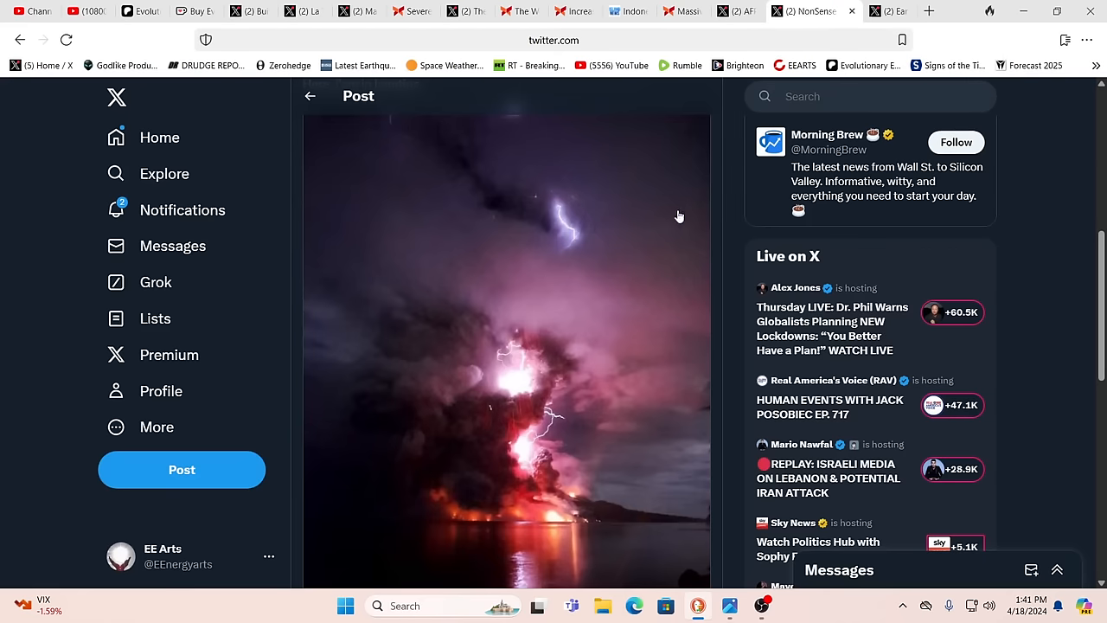
mouse_move(573, 344)
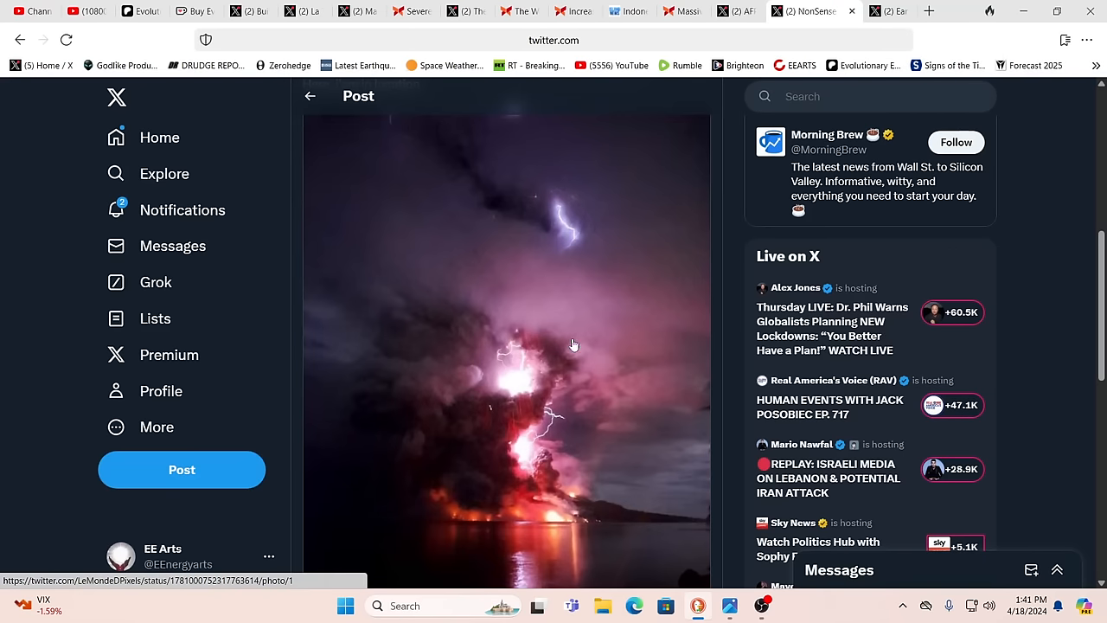
- Scroll through the NonSense post's volcanic lightning eruption photo
scroll("down", 3)
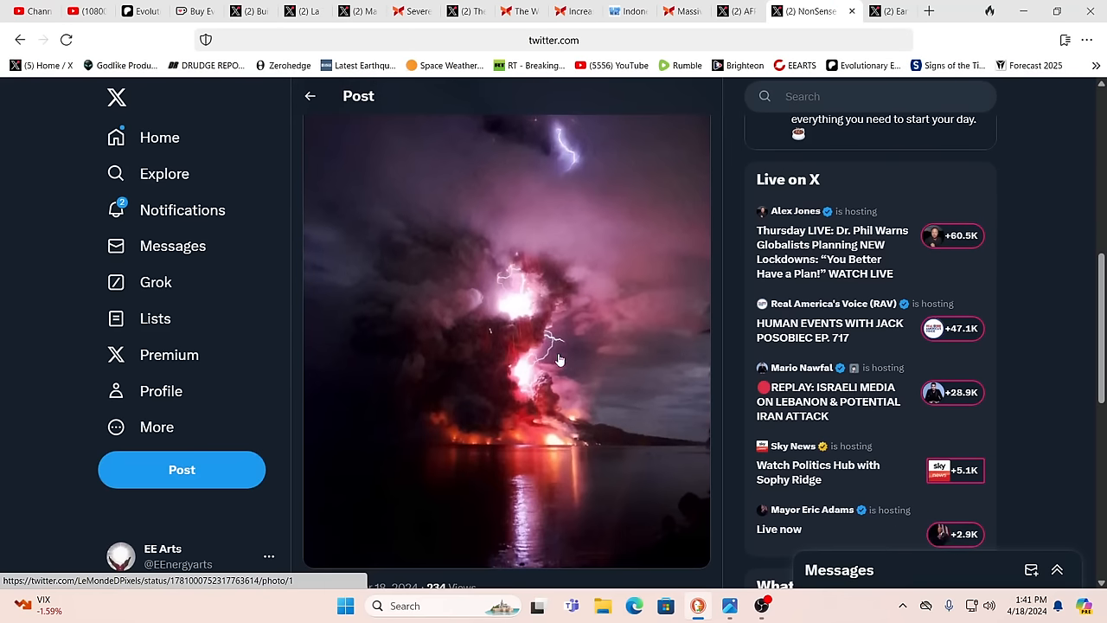
mouse_move(530, 352)
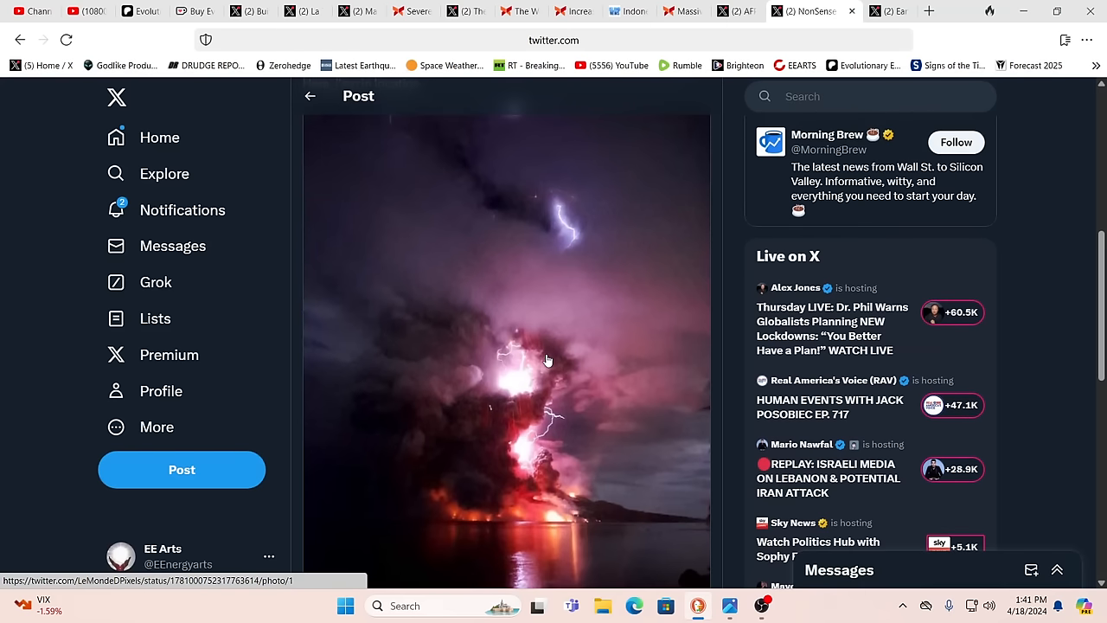
mouse_move(511, 341)
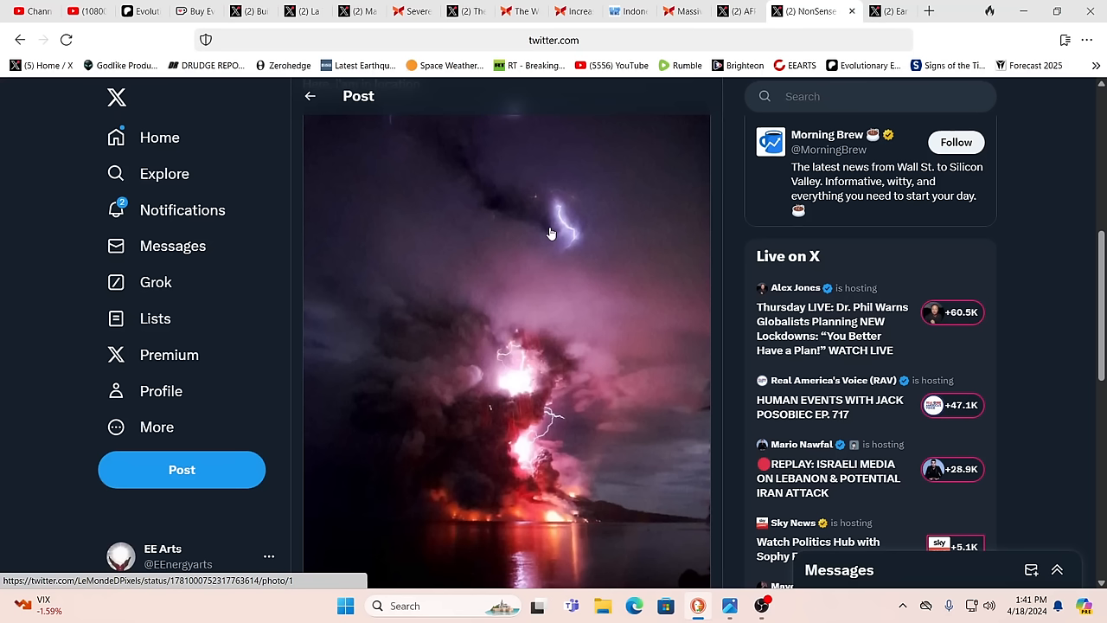
mouse_move(553, 395)
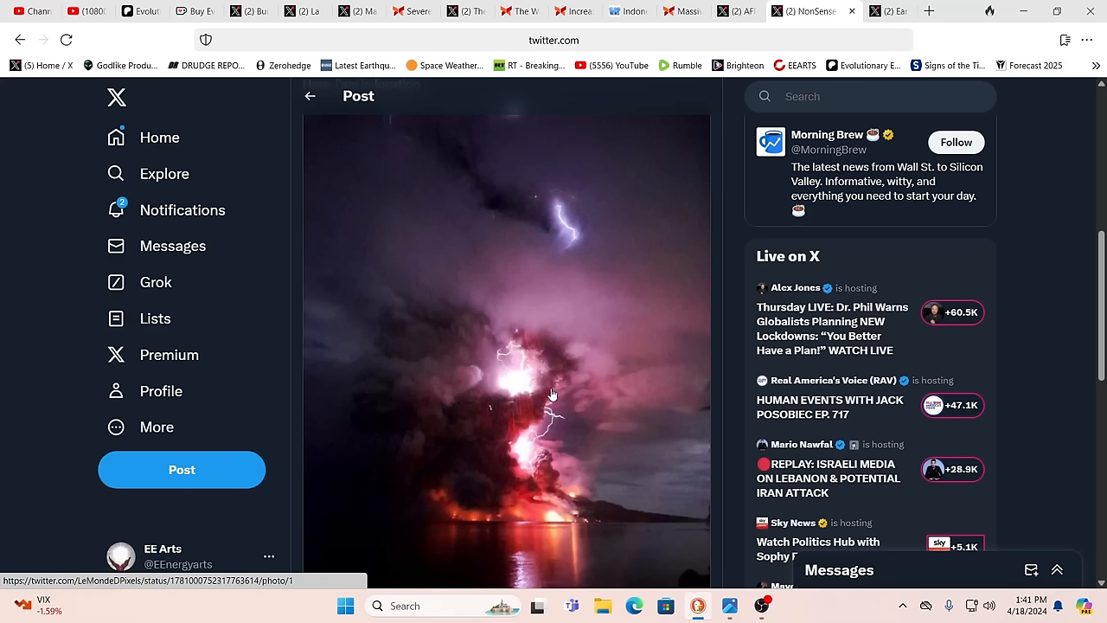
mouse_move(564, 303)
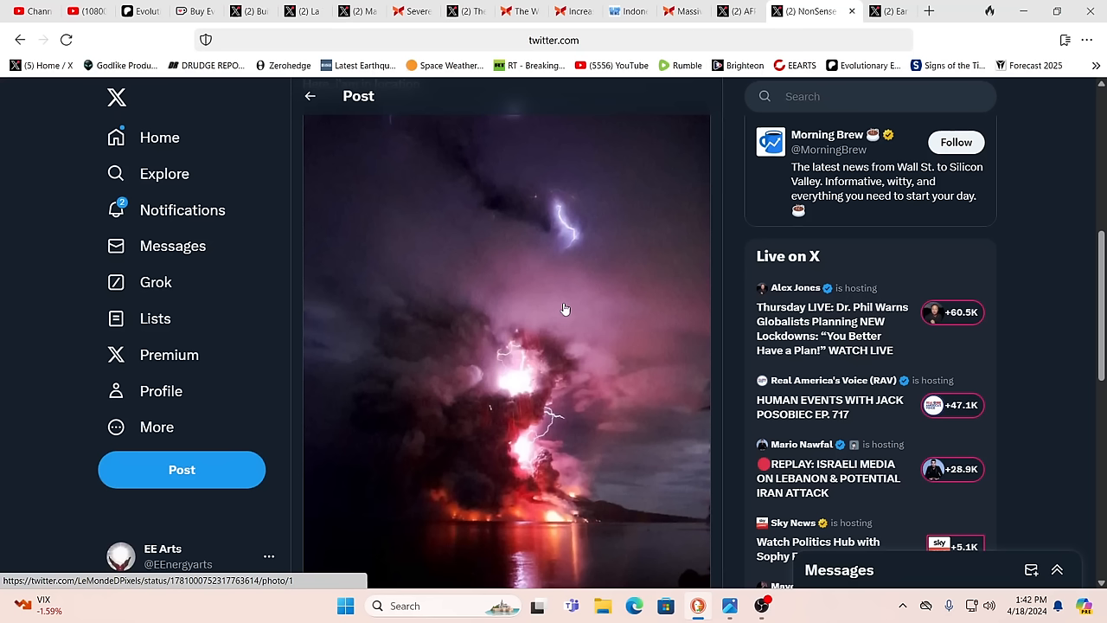
mouse_move(638, 260)
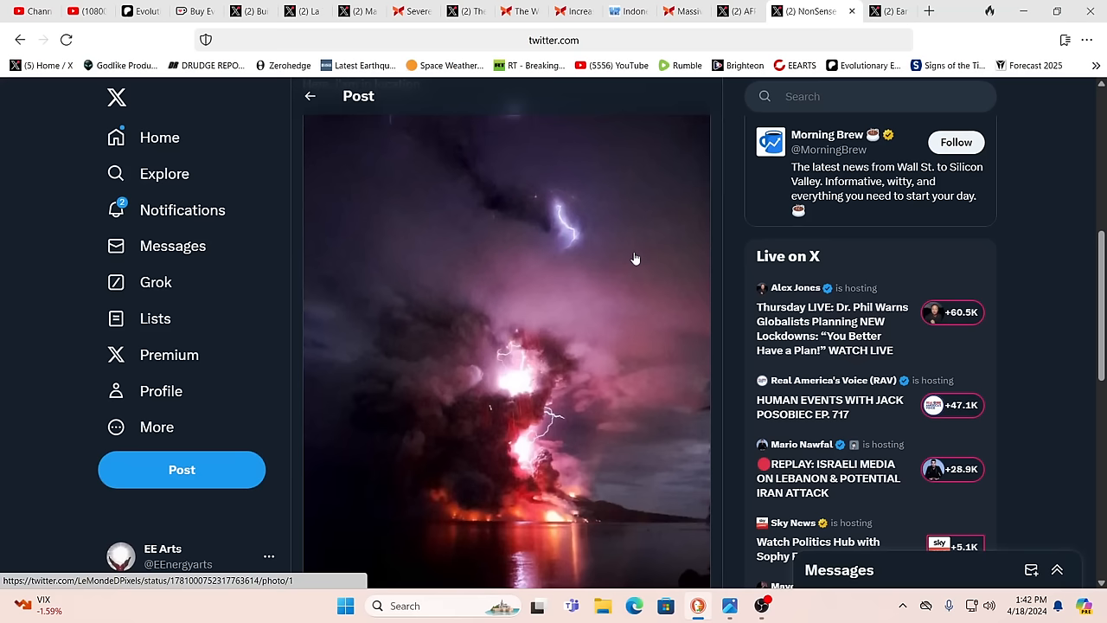
mouse_move(622, 254)
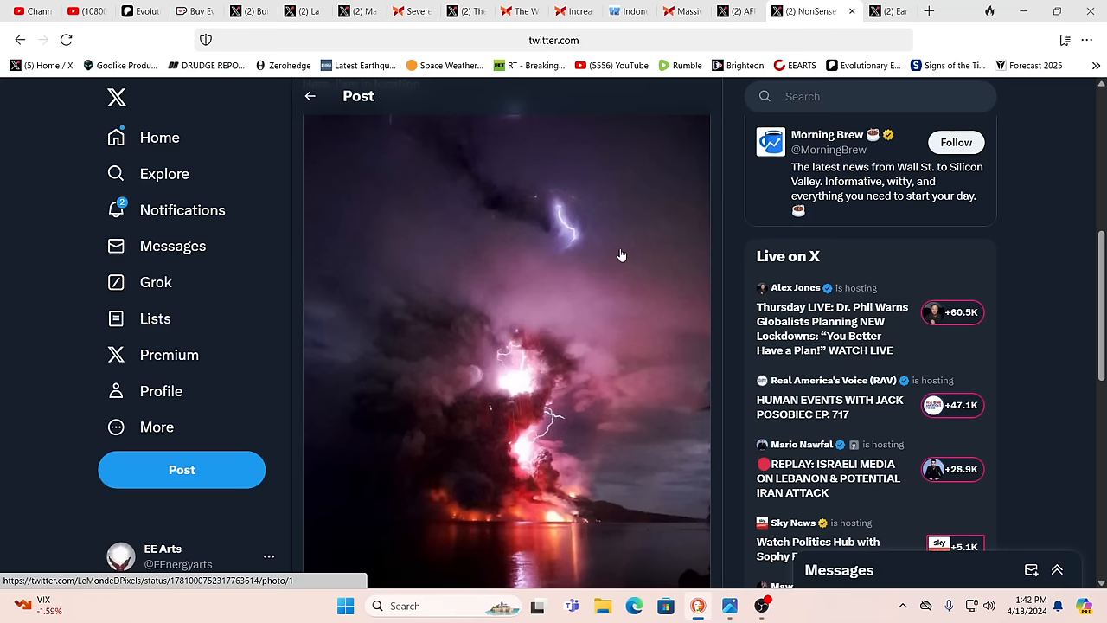
mouse_move(665, 147)
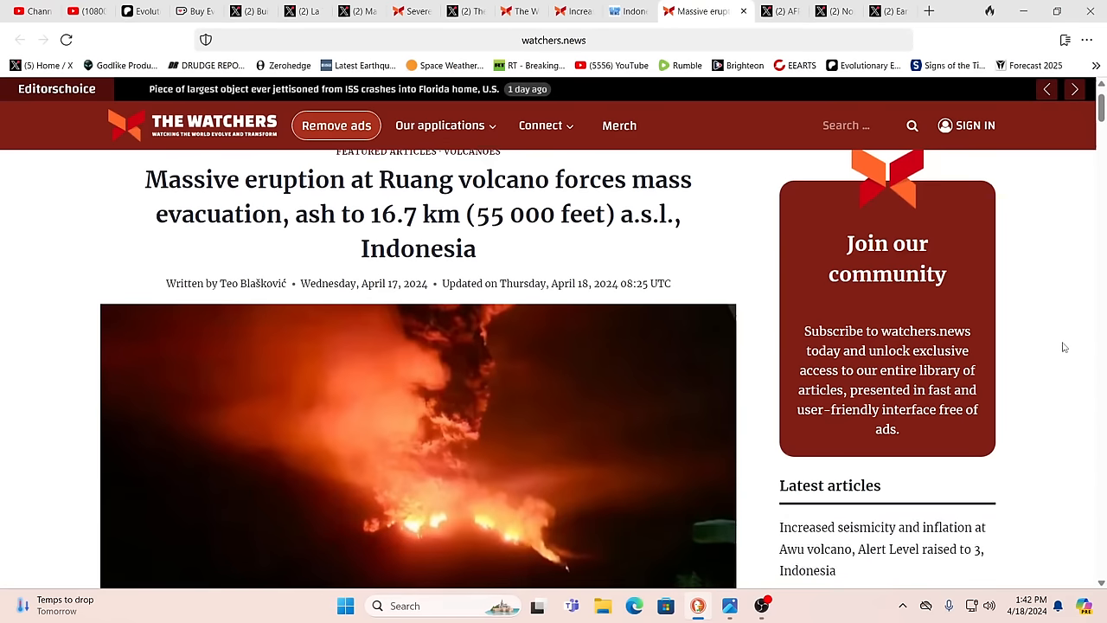
scroll("down", 3)
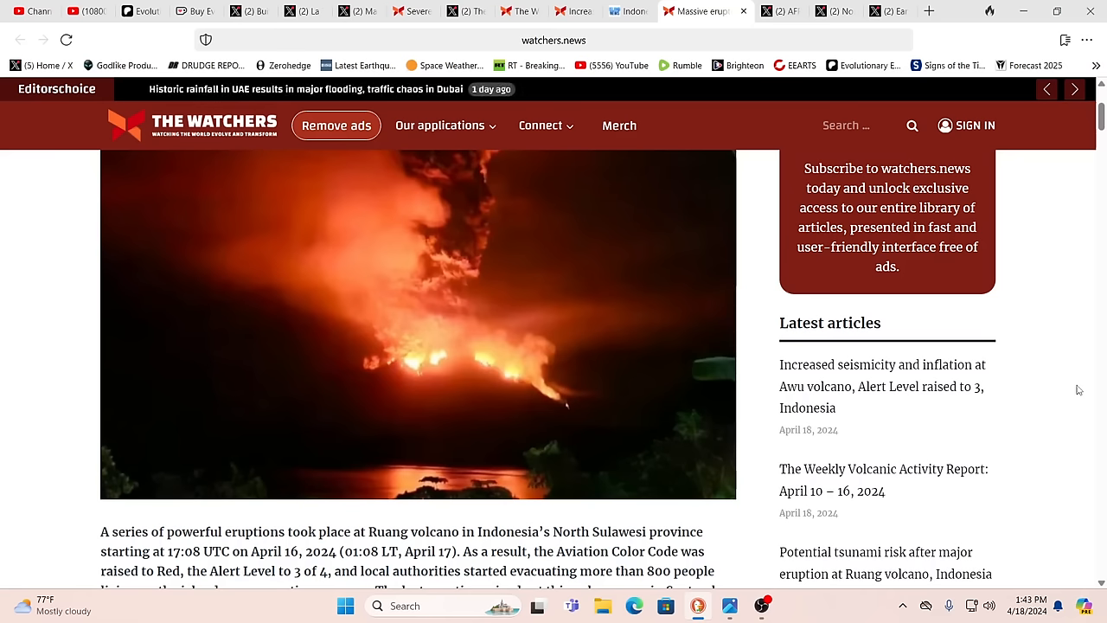
mouse_move(456, 565)
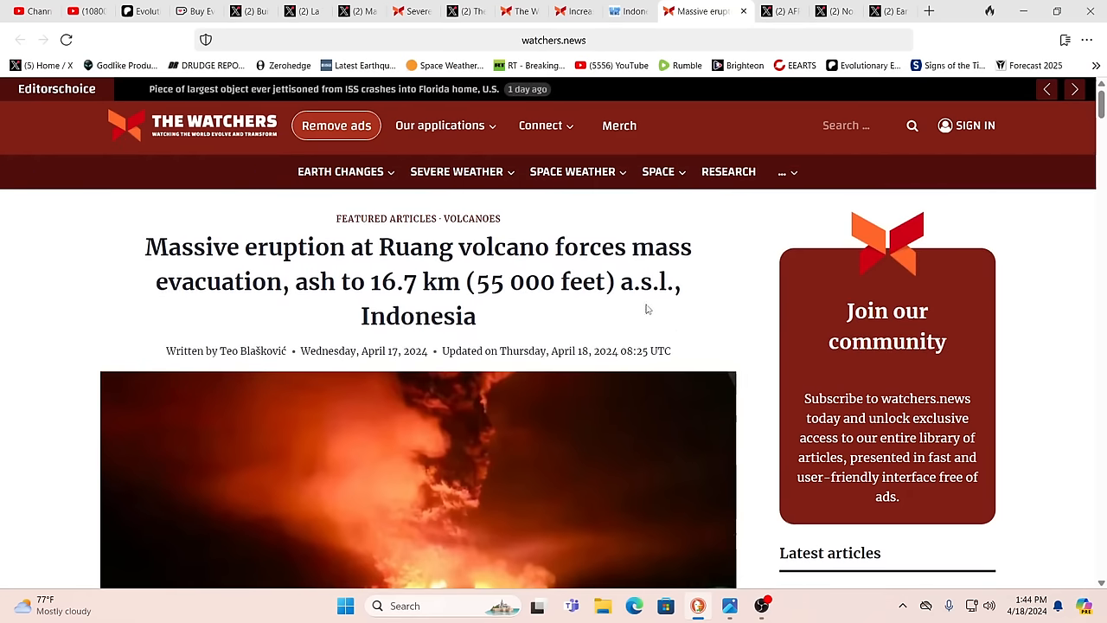
mouse_move(536, 310)
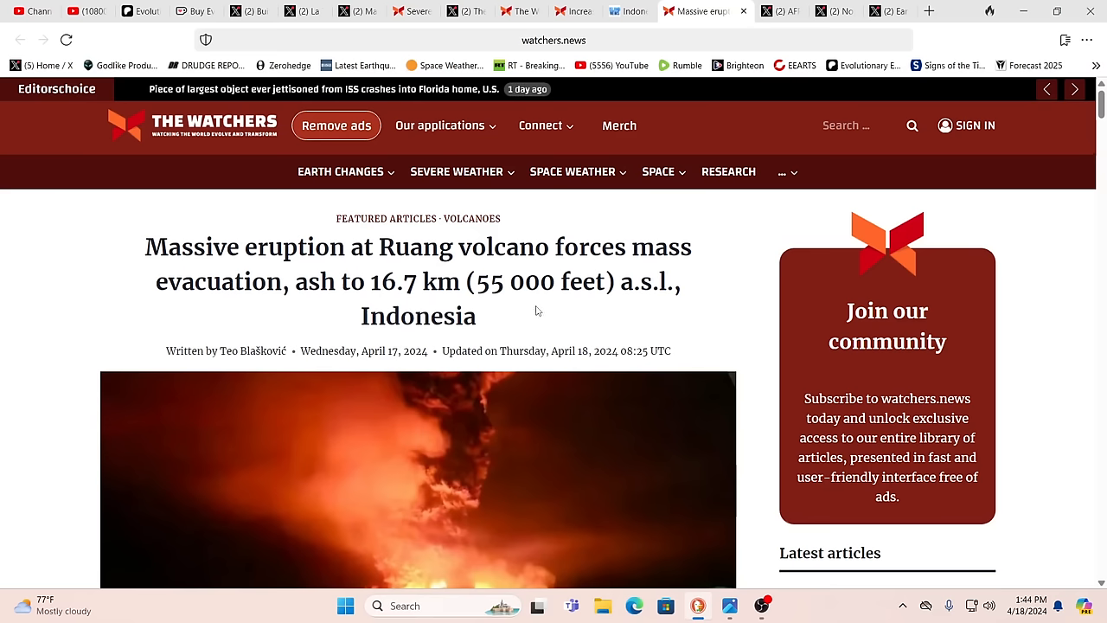
mouse_move(728, 171)
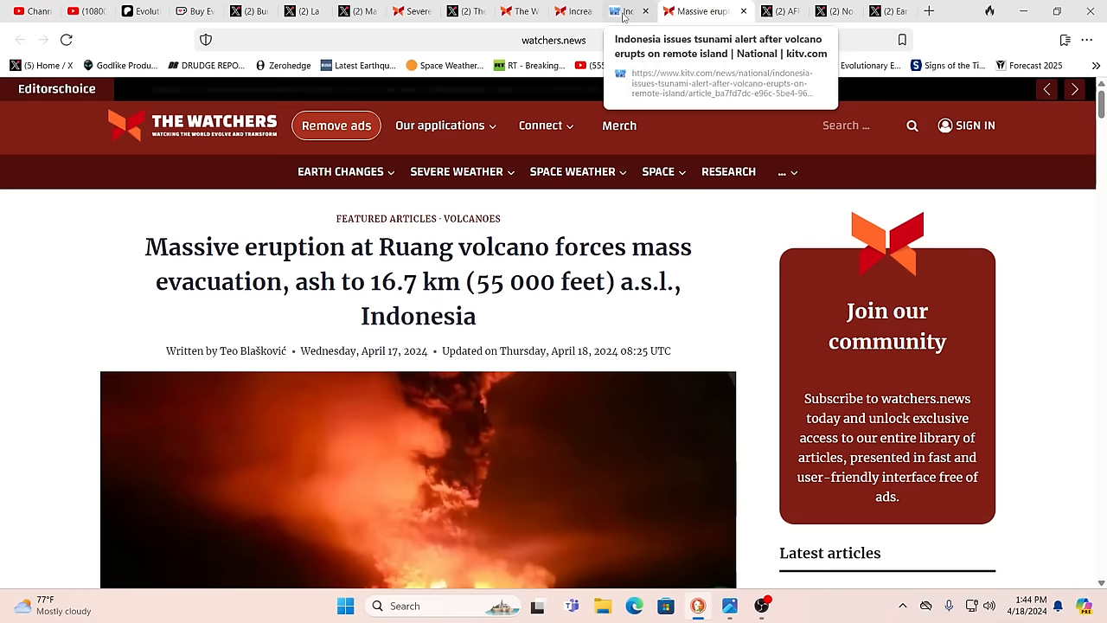
- Bring up the KITV report on Mount Ruang evacuations and read its opening CNN paragraphs
left_click(640, 12)
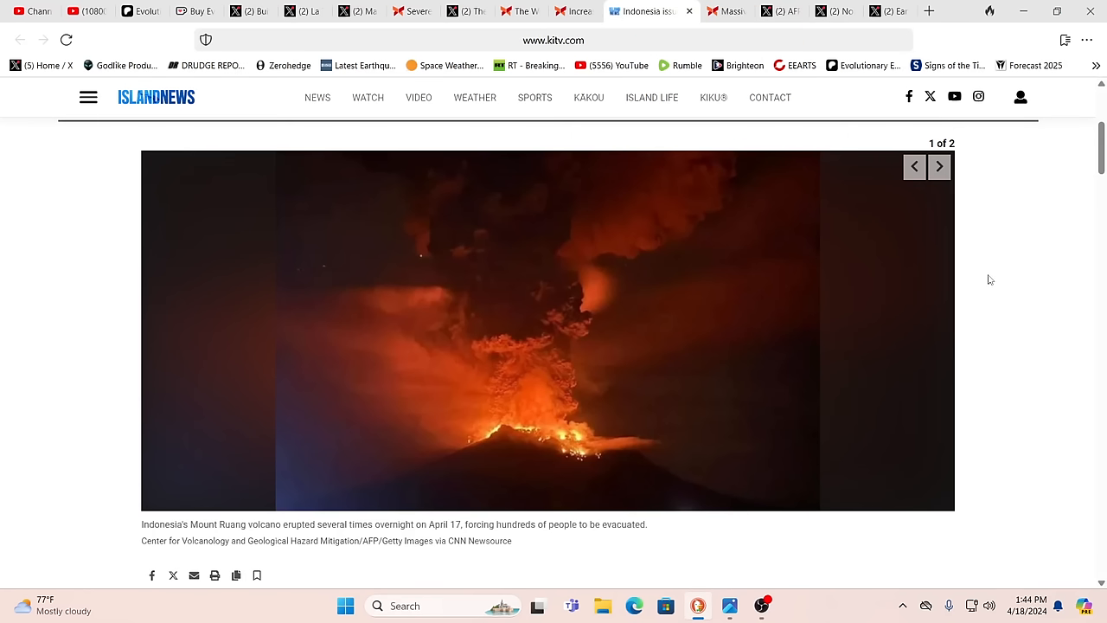
mouse_move(1033, 257)
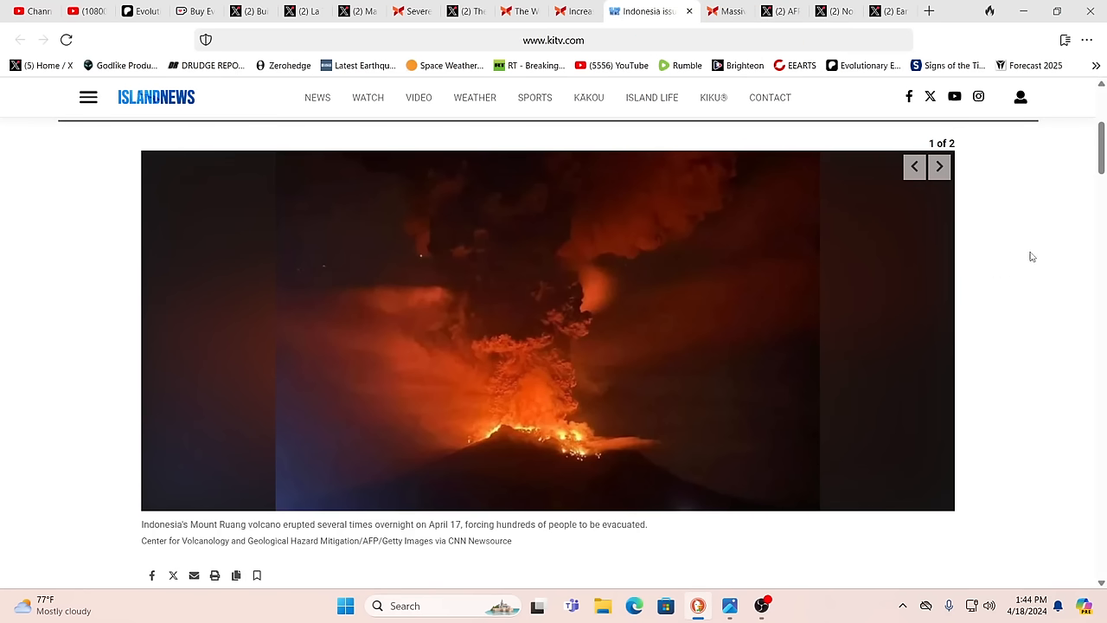
mouse_move(1040, 300)
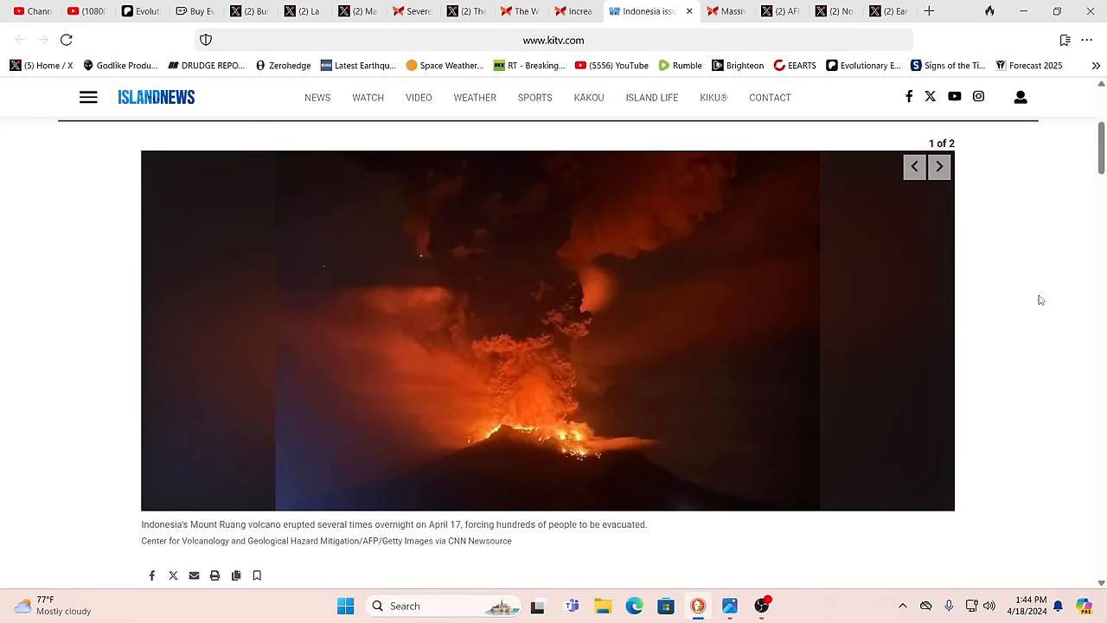
mouse_move(1046, 299)
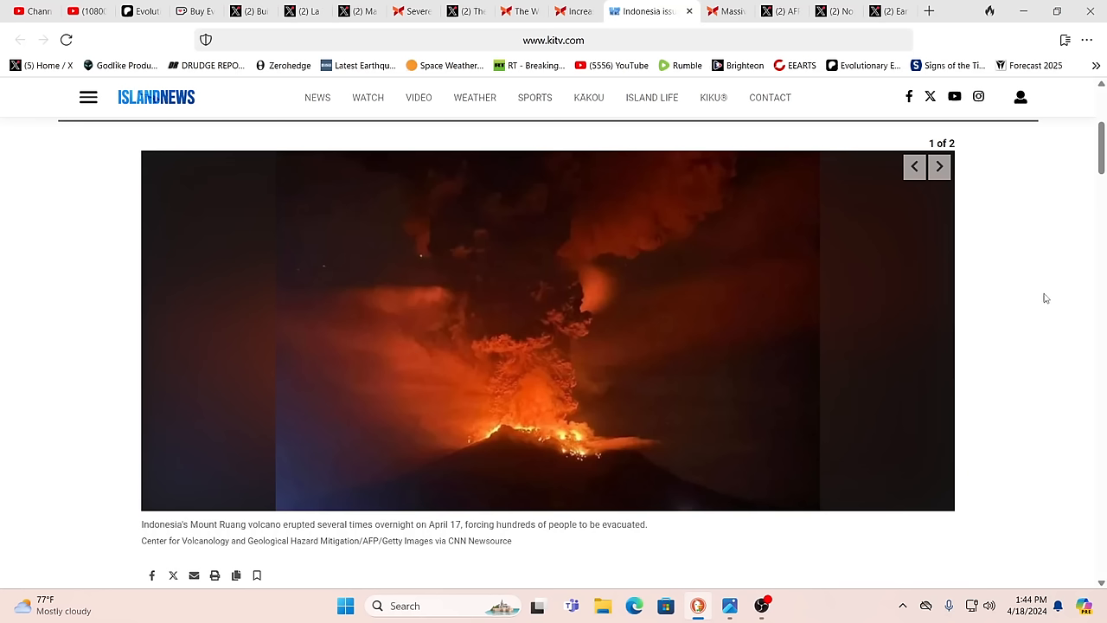
mouse_move(1032, 293)
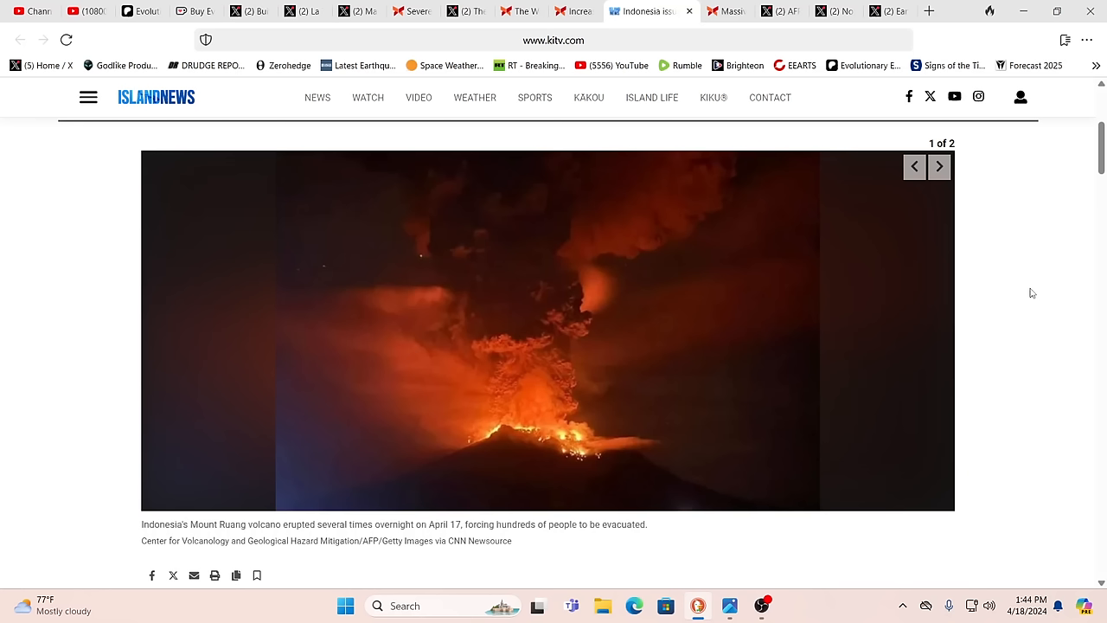
mouse_move(1027, 283)
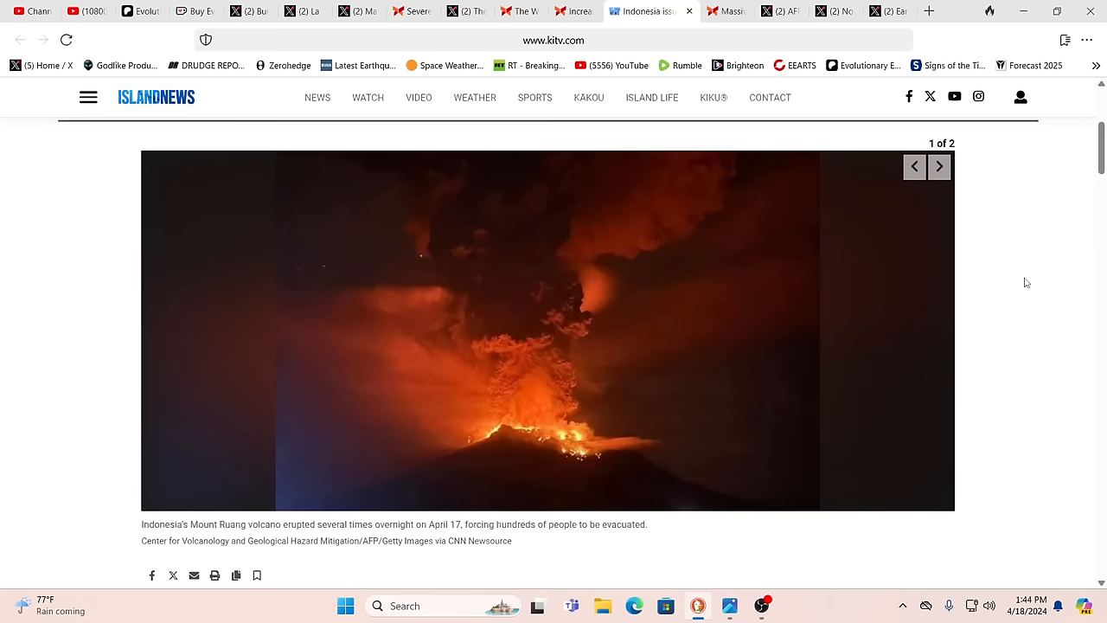
mouse_move(1015, 280)
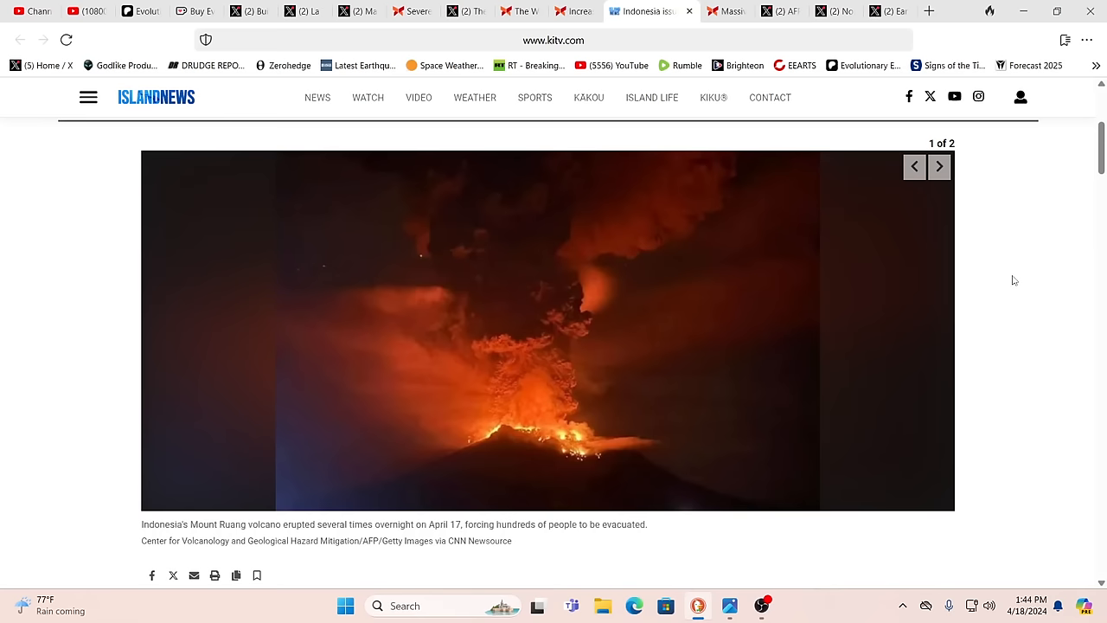
scroll("down", 3)
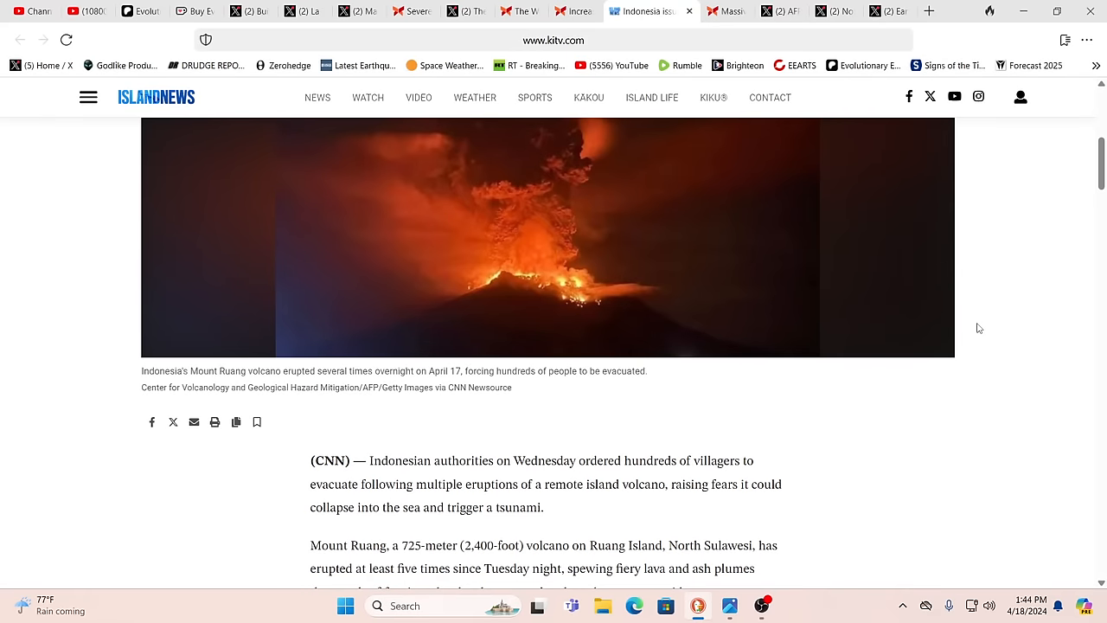
mouse_move(921, 389)
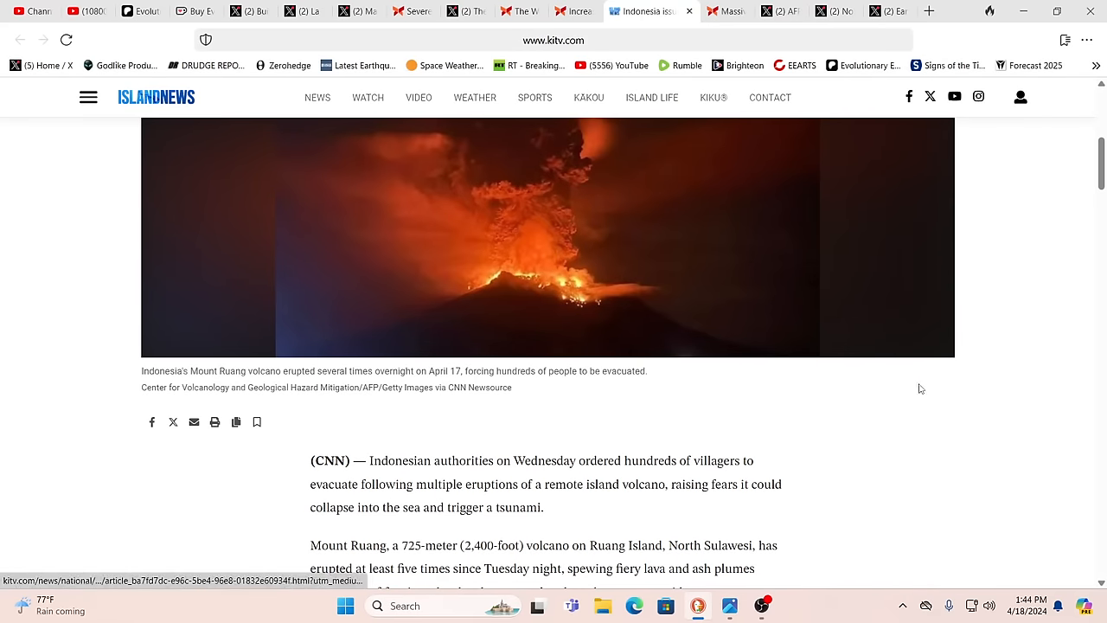
scroll("down", 3)
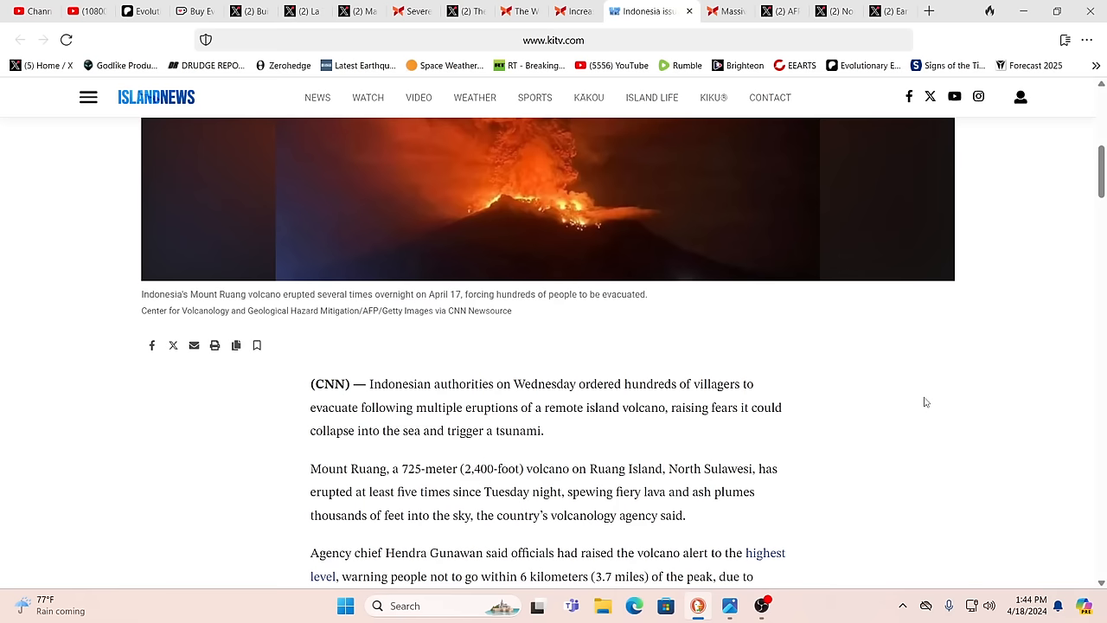
mouse_move(909, 413)
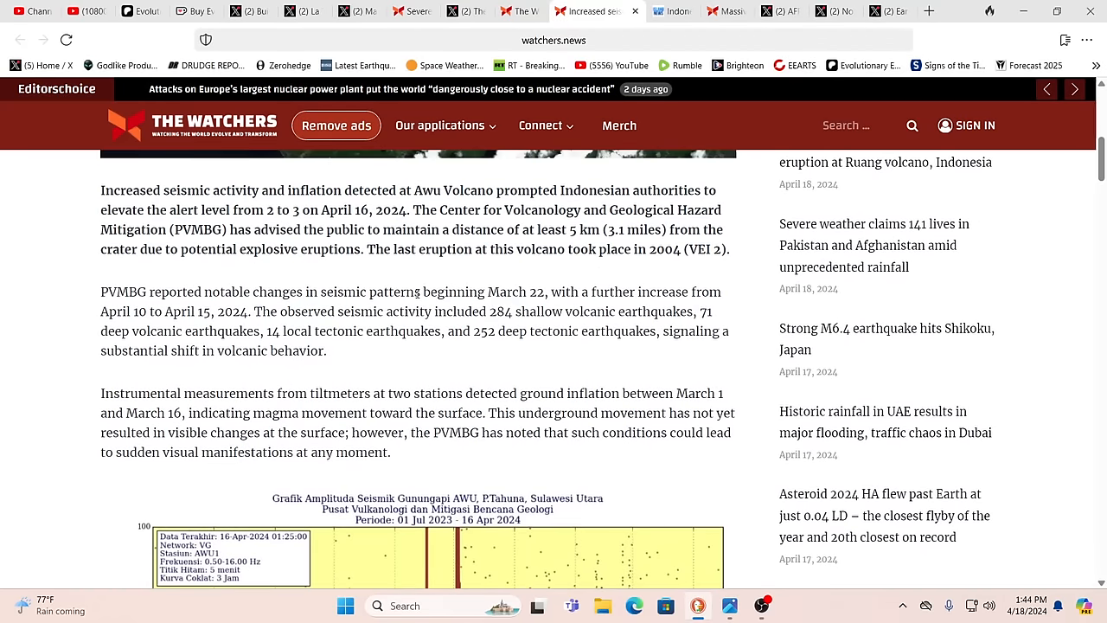
- Scroll through The Watchers' Awu volcano alert article
scroll("up", 3)
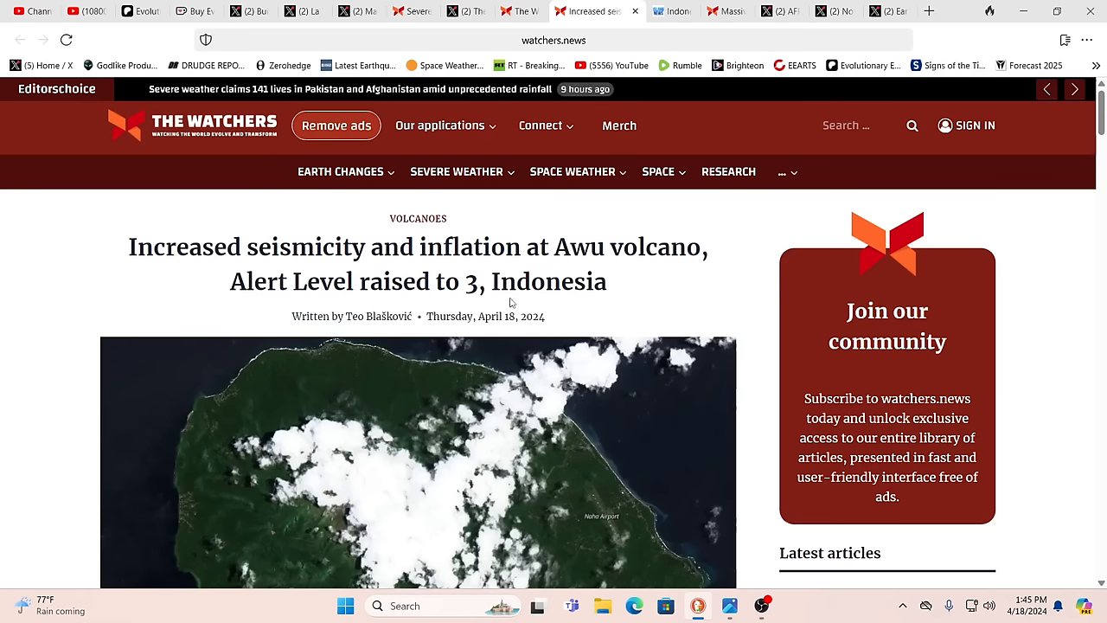
scroll("down", 3)
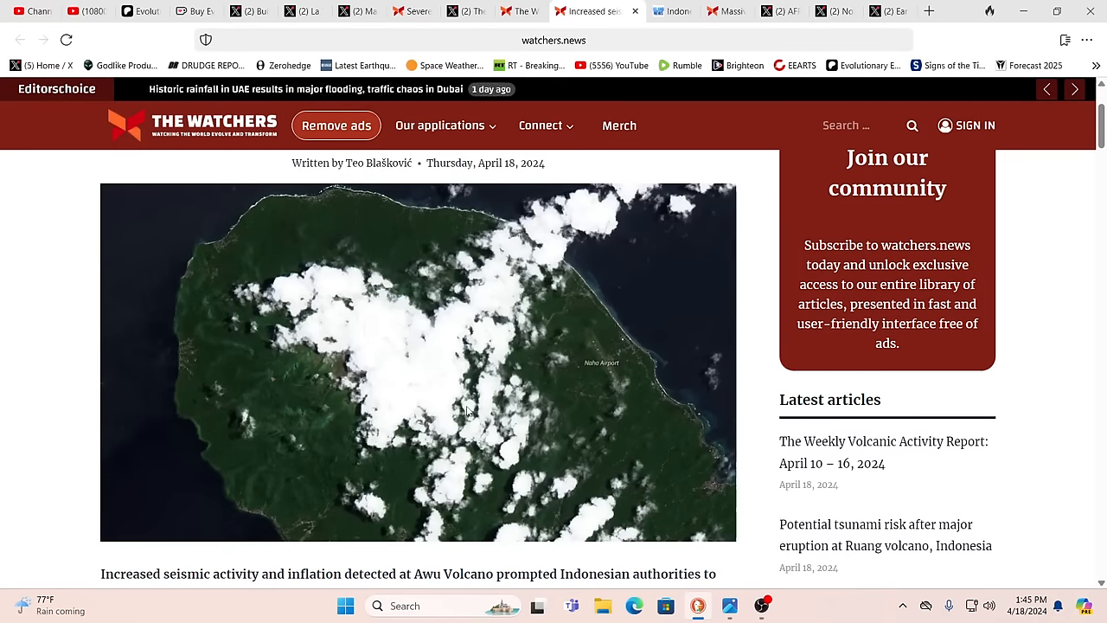
scroll("down", 3)
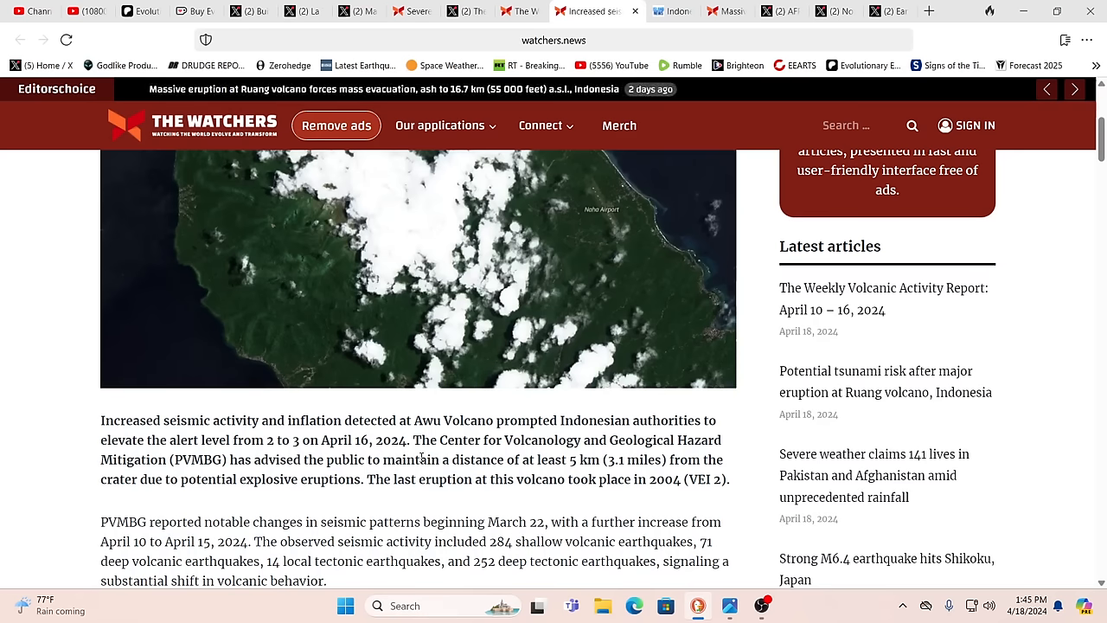
mouse_move(568, 475)
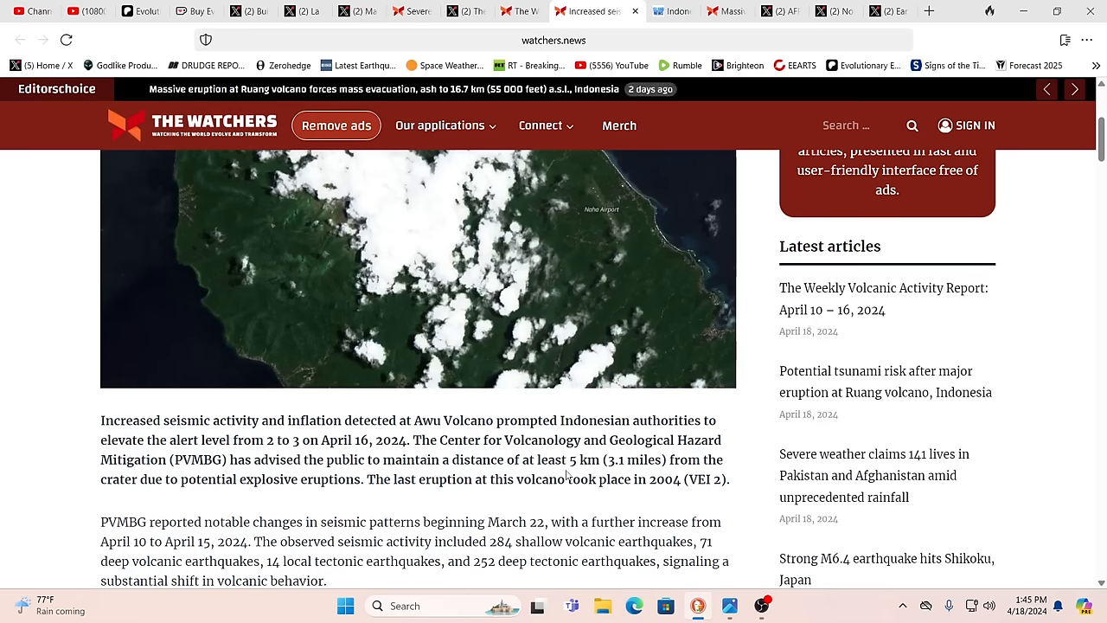
scroll("down", 3)
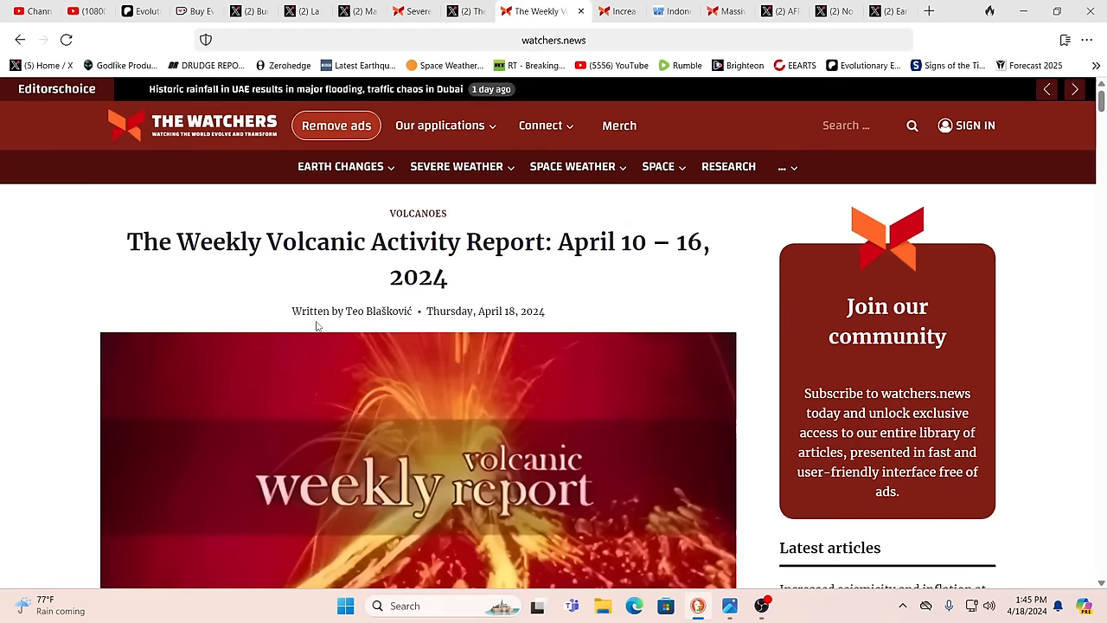
- Scroll the weekly report from Awu through Taal, then switch to the Washington Post Iceland post
scroll("down", 3)
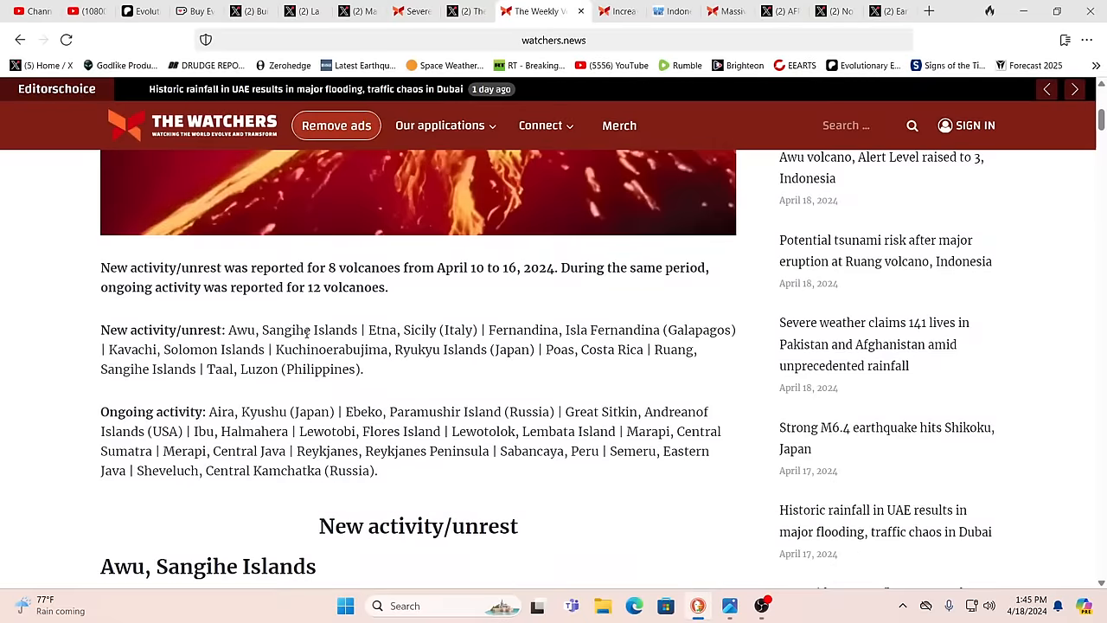
scroll("down", 3)
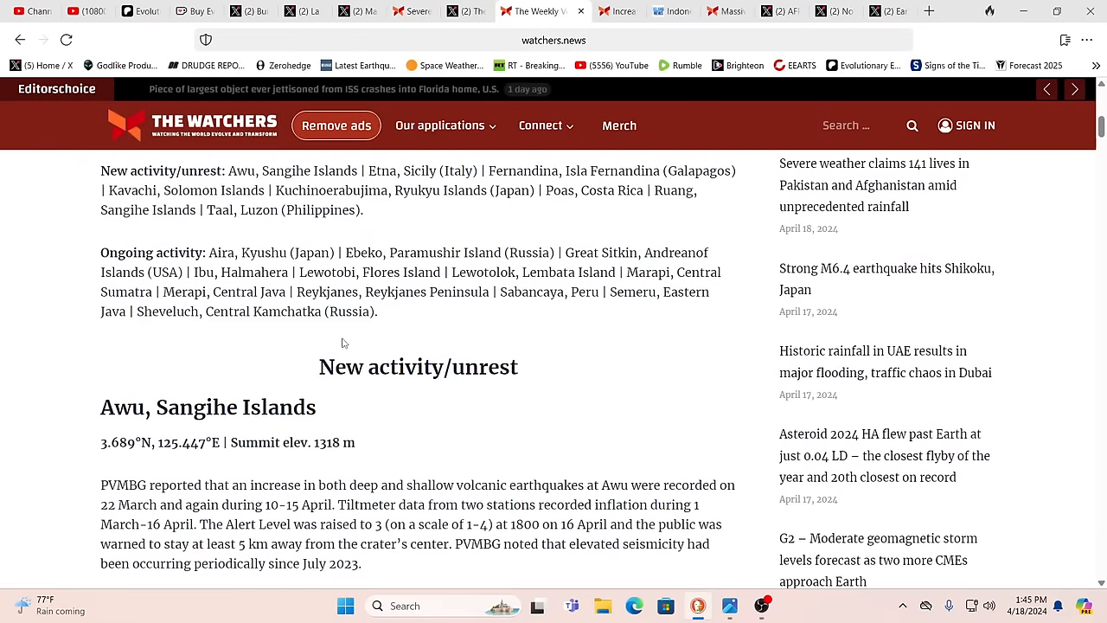
scroll("down", 3)
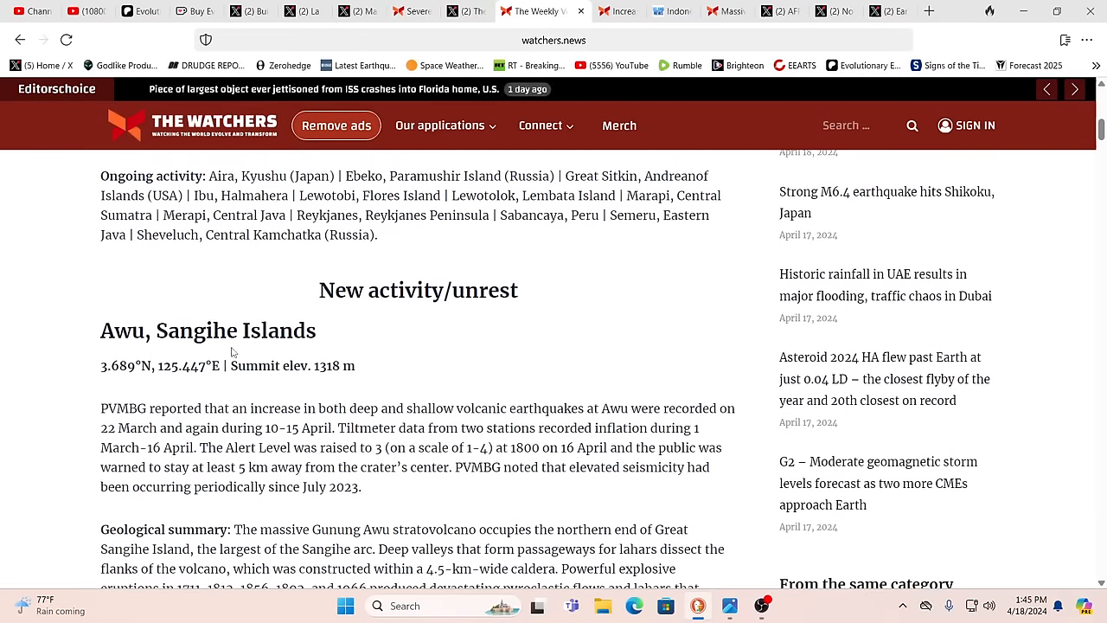
scroll("down", 3)
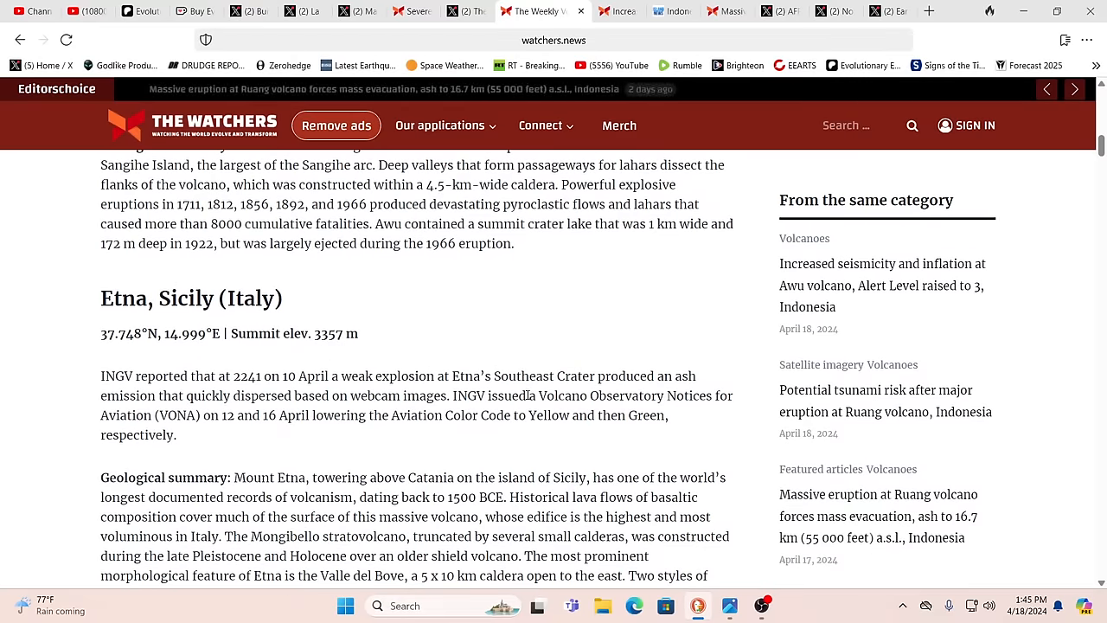
scroll("down", 3)
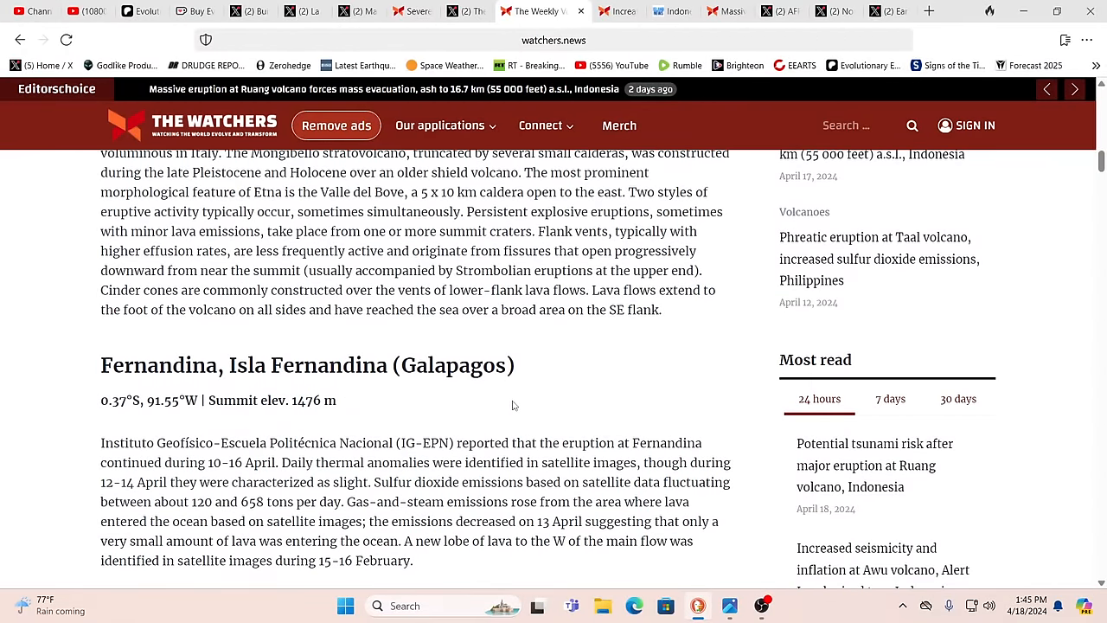
mouse_move(538, 421)
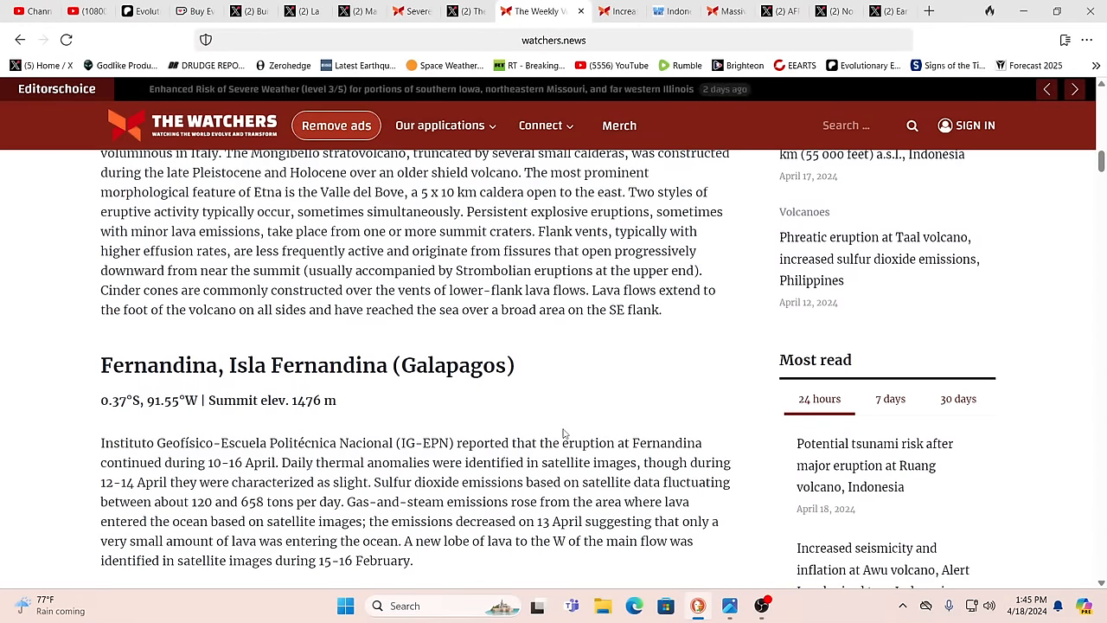
scroll("down", 3)
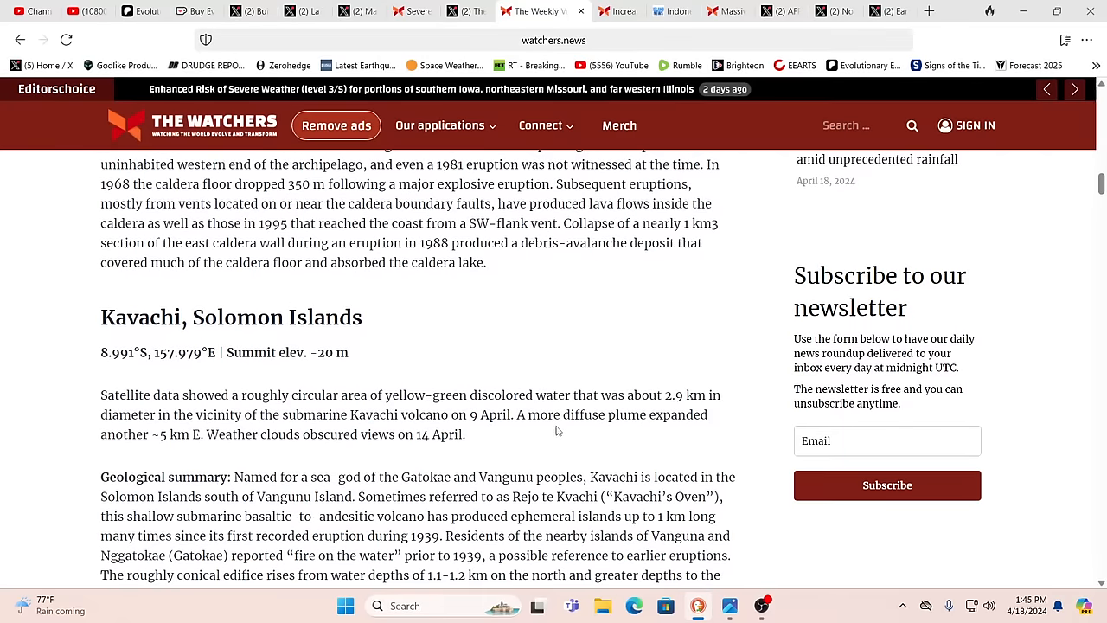
scroll("down", 3)
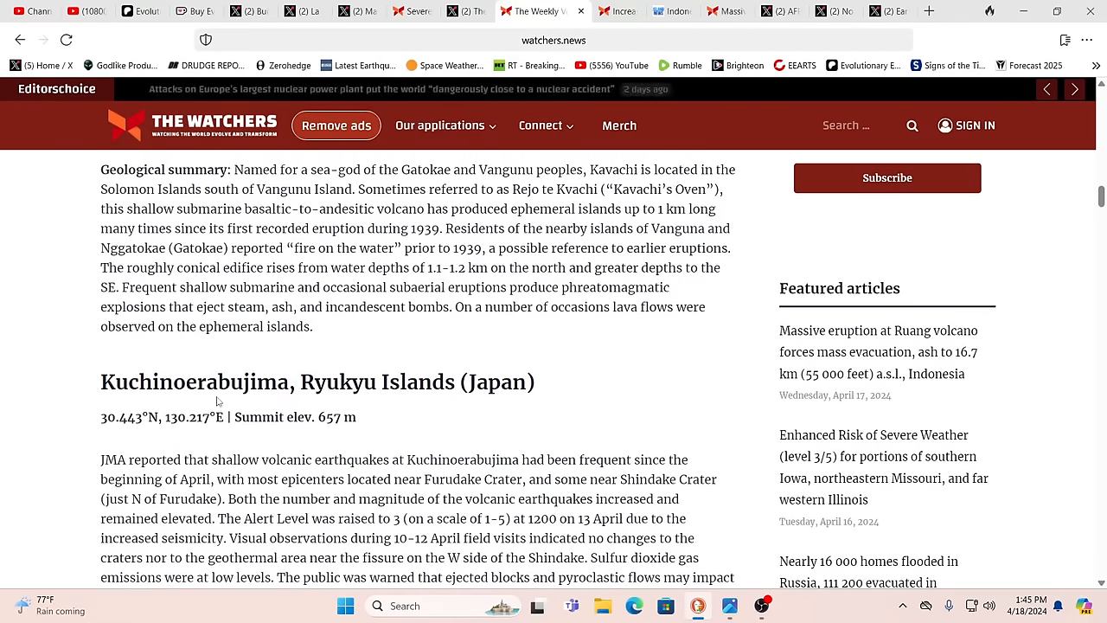
scroll("down", 3)
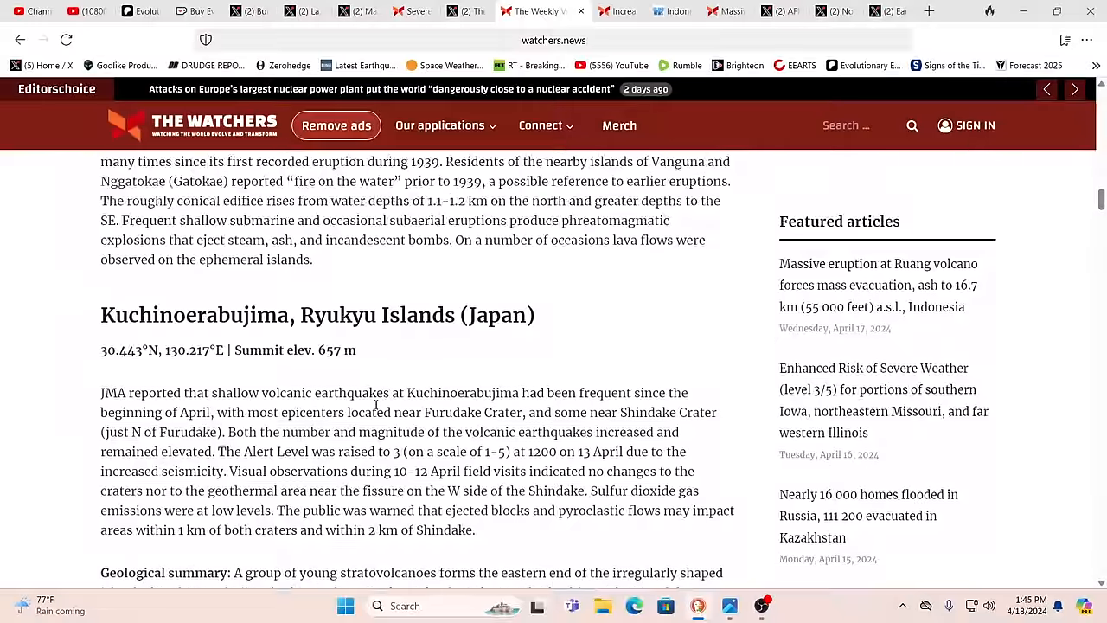
scroll("down", 3)
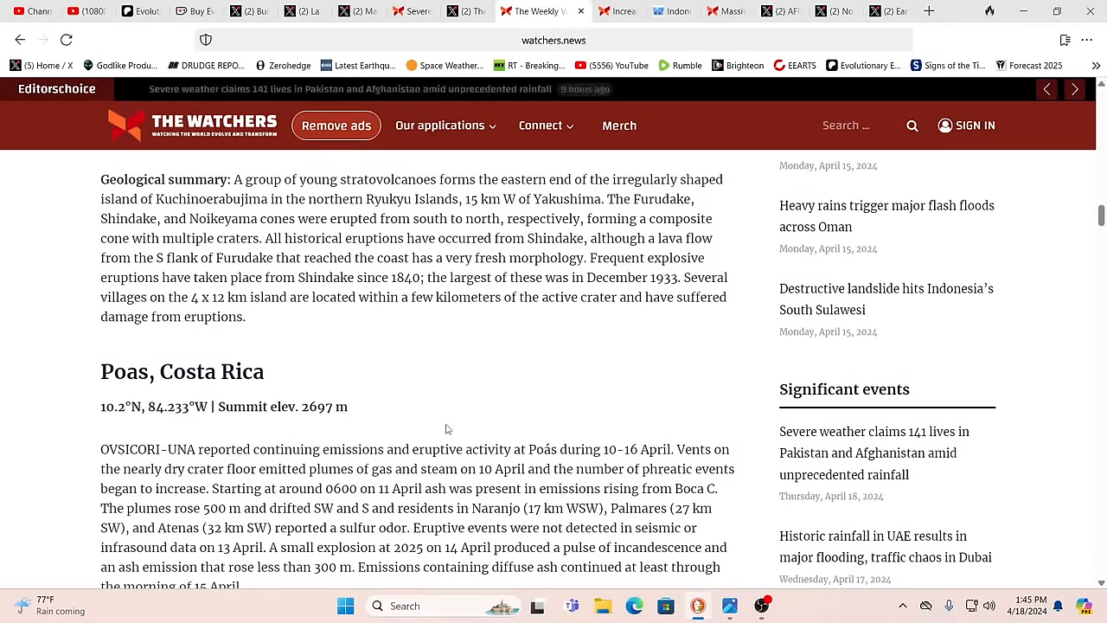
scroll("down", 3)
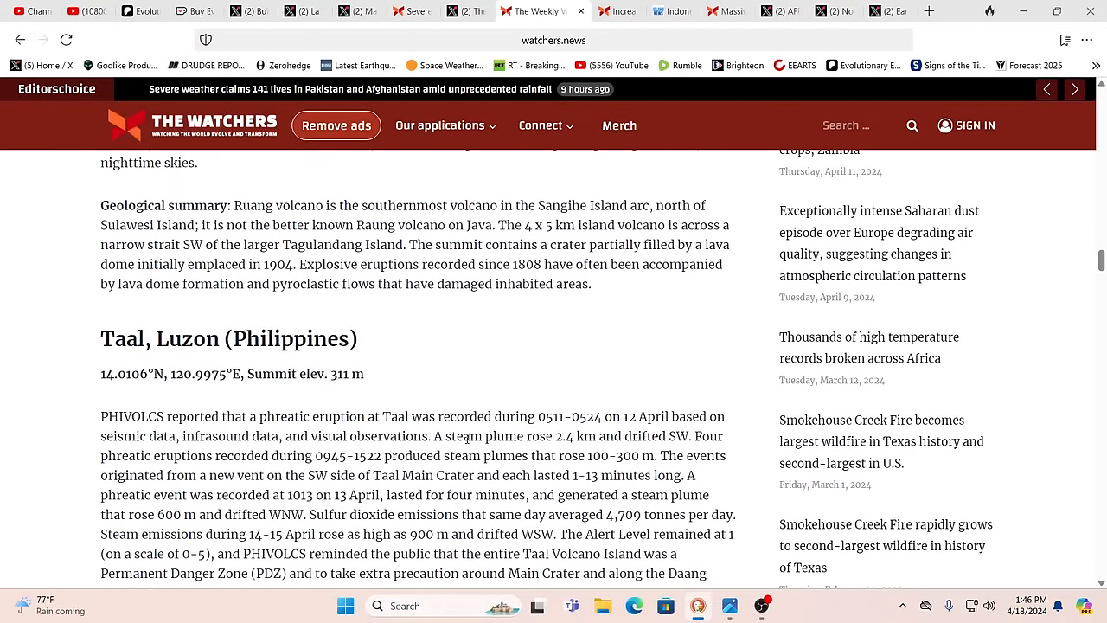
scroll("down", 3)
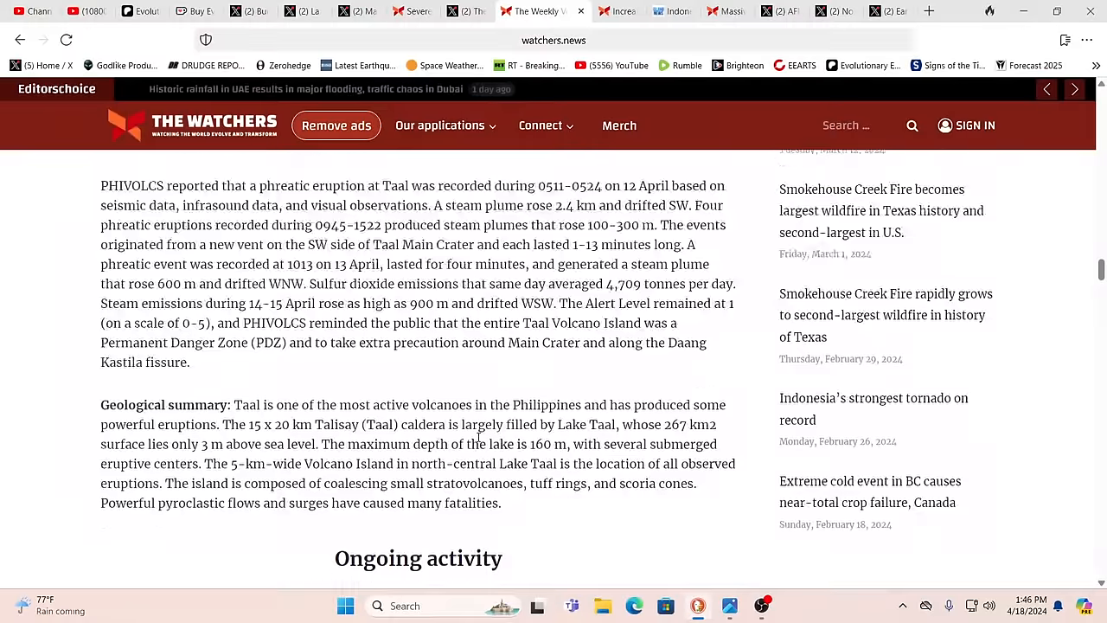
scroll("down", 3)
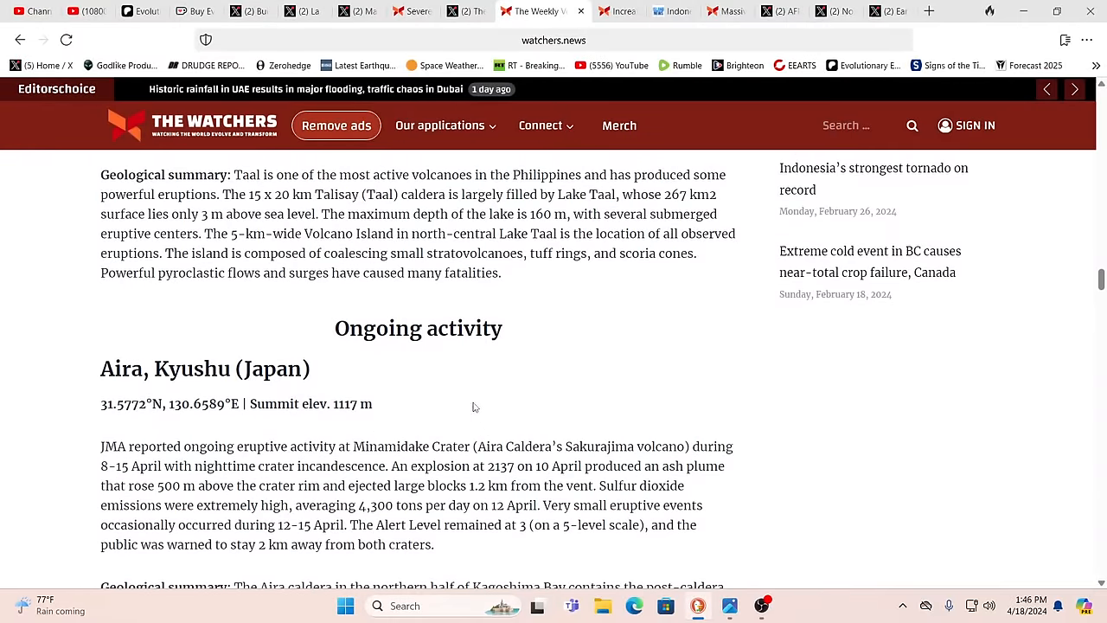
mouse_move(515, 357)
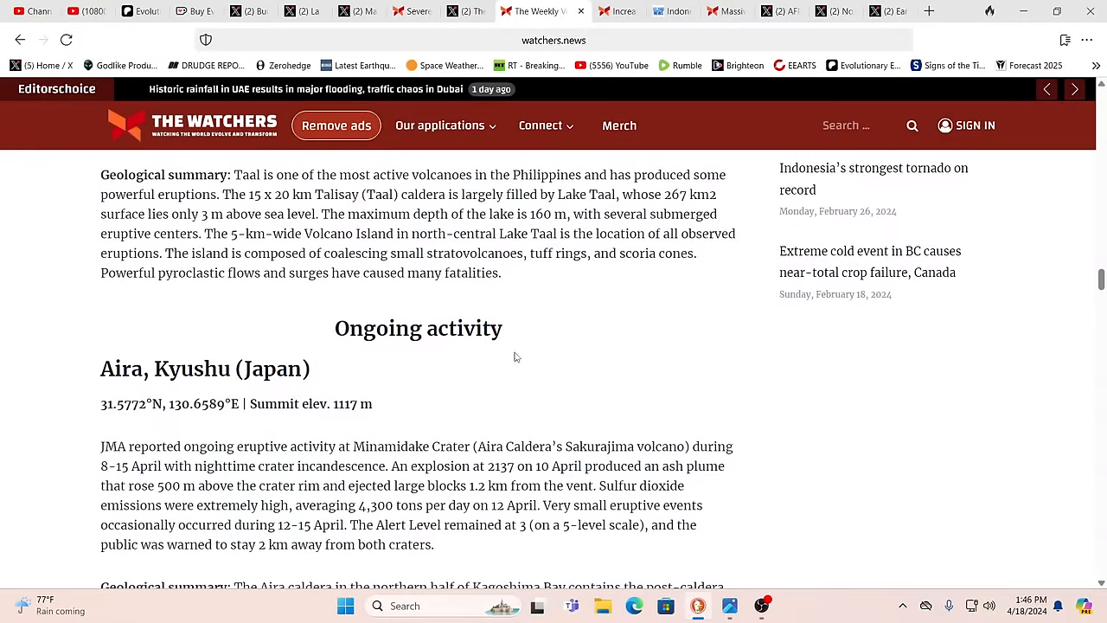
left_click(465, 10)
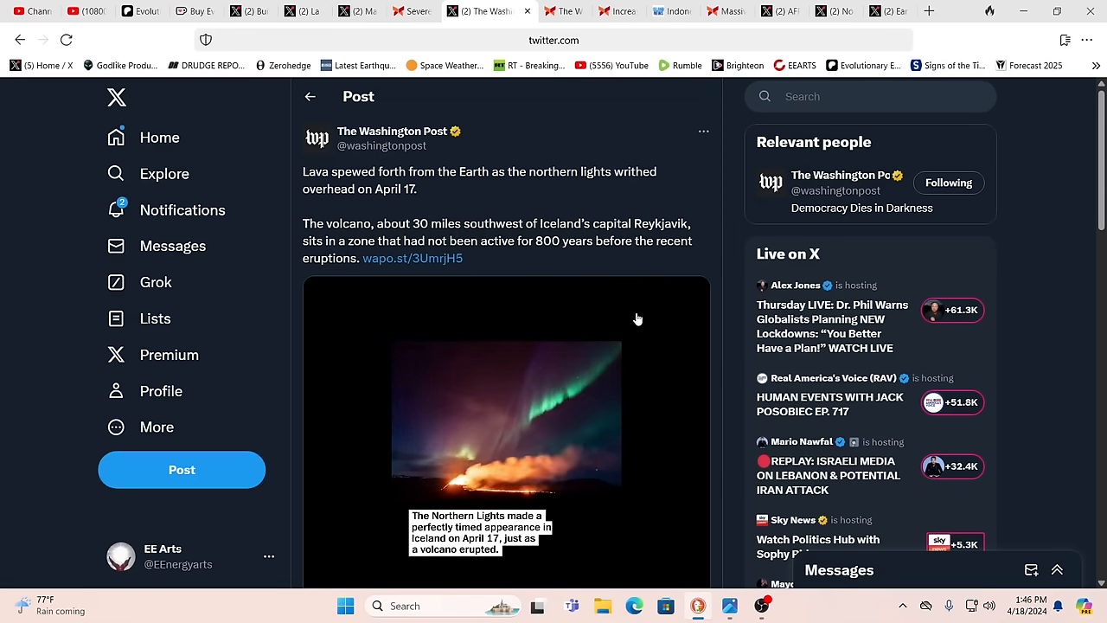
mouse_move(633, 403)
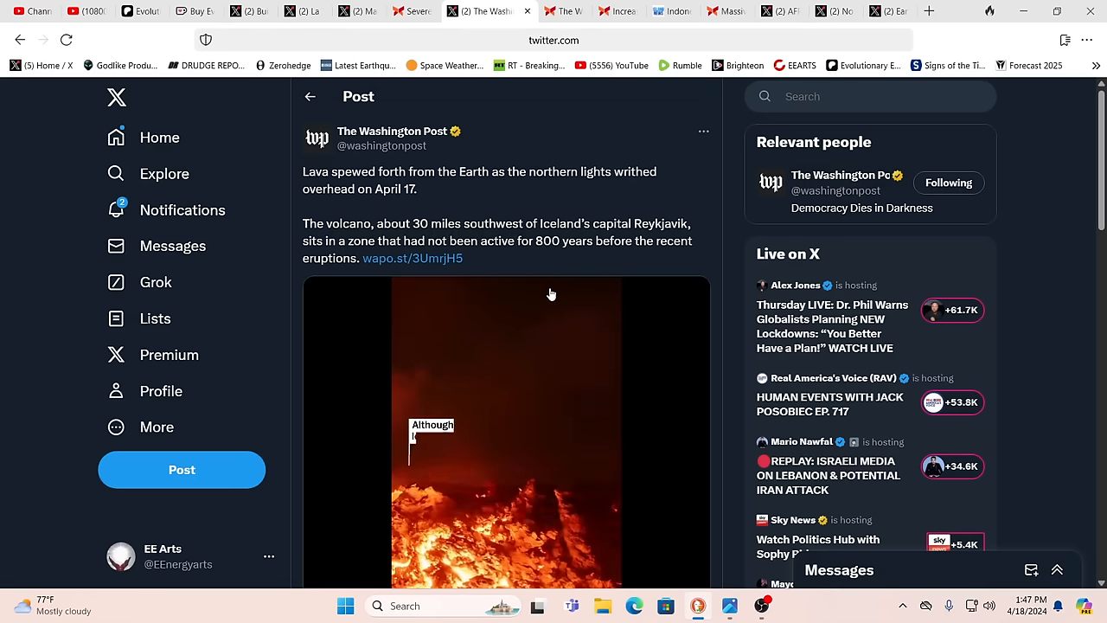
- Scroll down The Washington Post's Iceland eruption and aurora video post
scroll("down", 3)
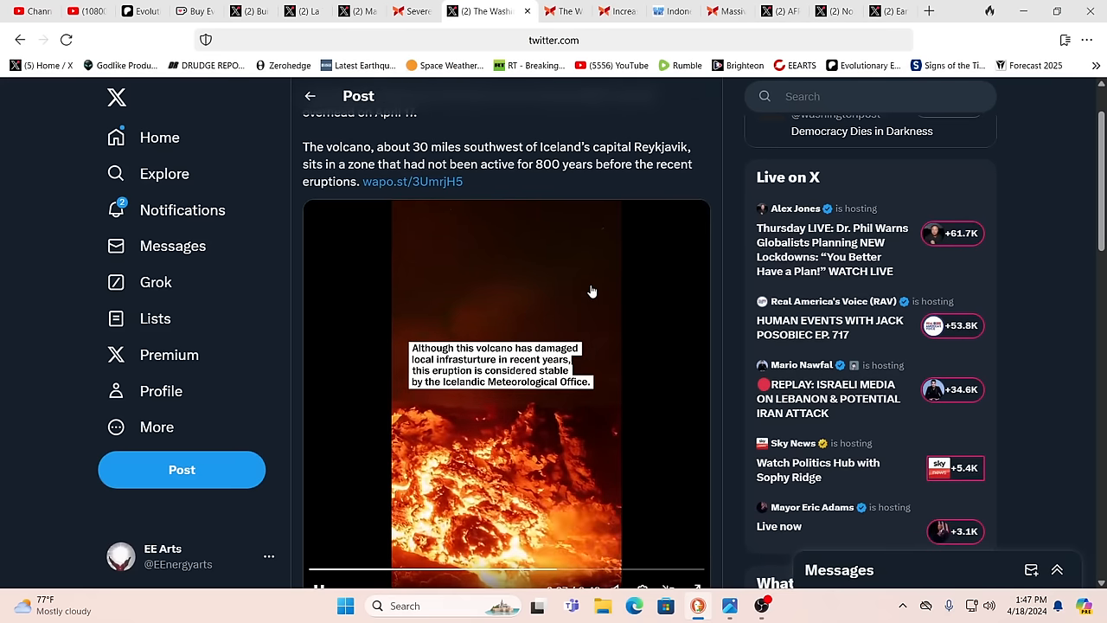
scroll("down", 3)
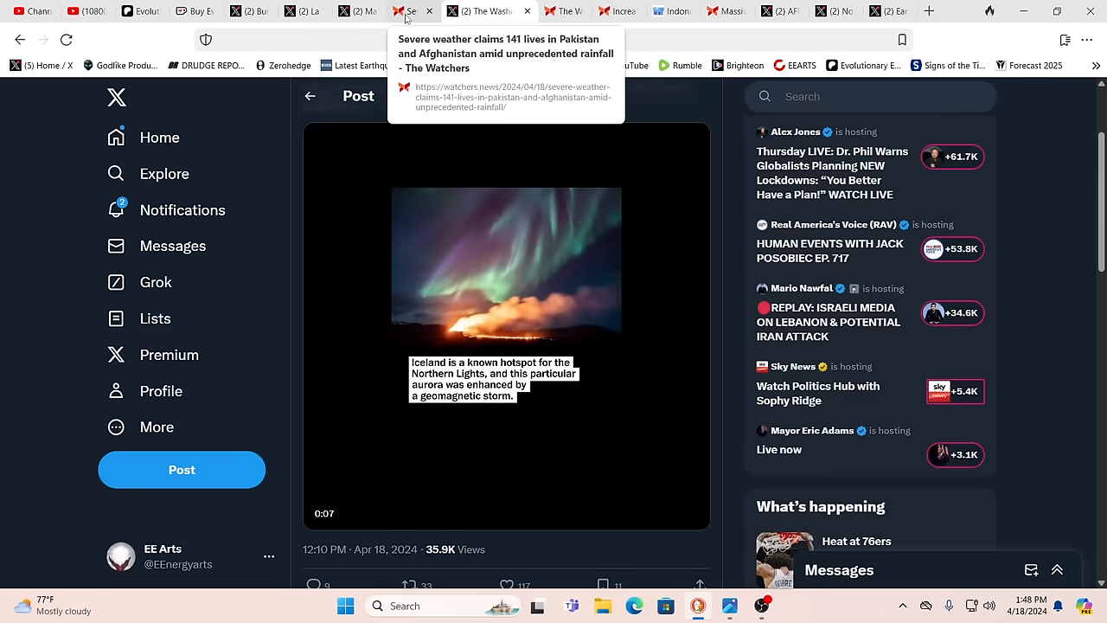
- Bring up The Watchers' article on 141 deaths in Pakistan and Afghanistan and read its opening
left_click(424, 10)
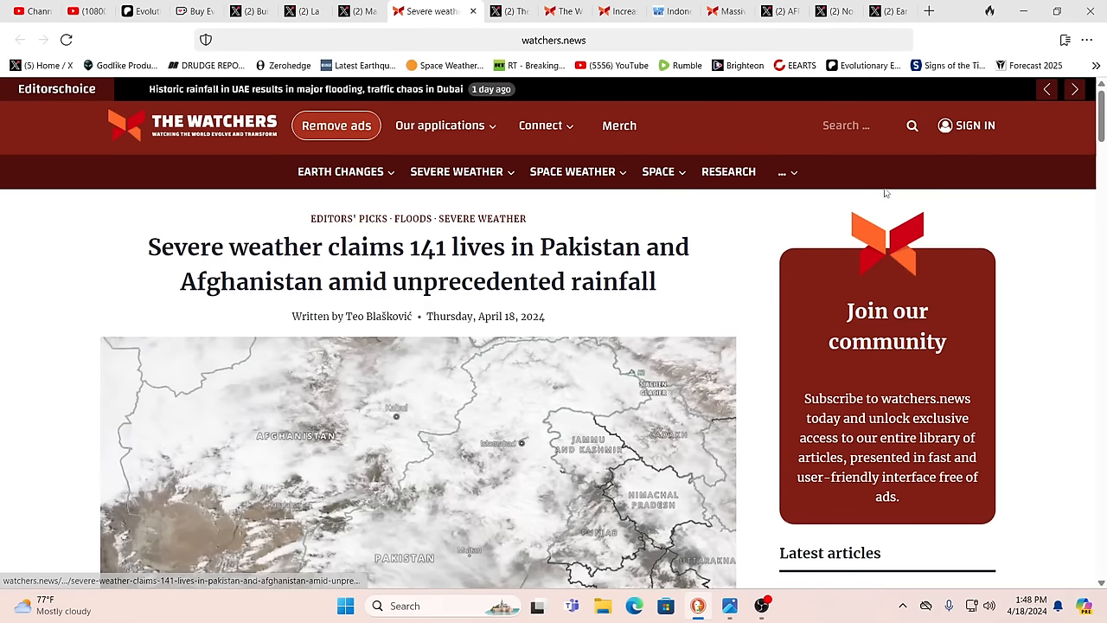
mouse_move(983, 224)
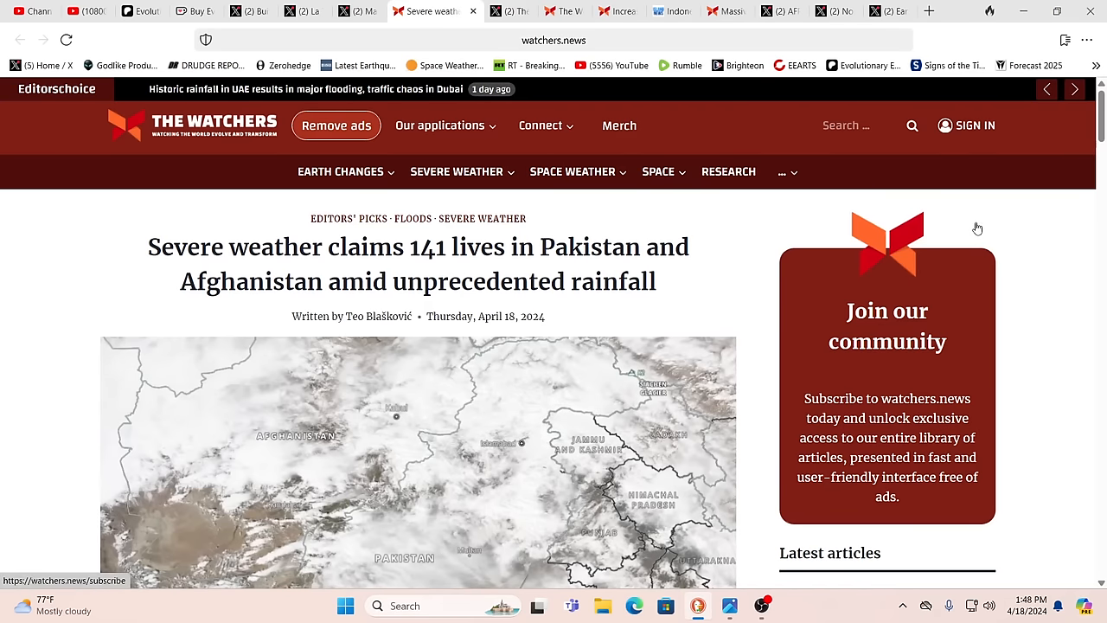
mouse_move(982, 277)
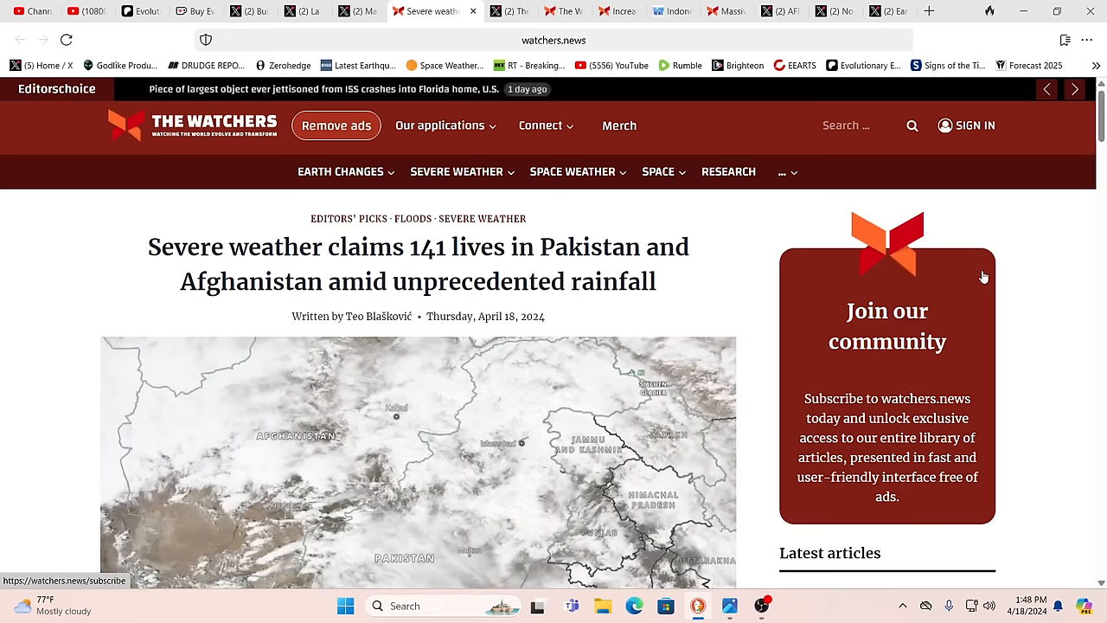
mouse_move(736, 327)
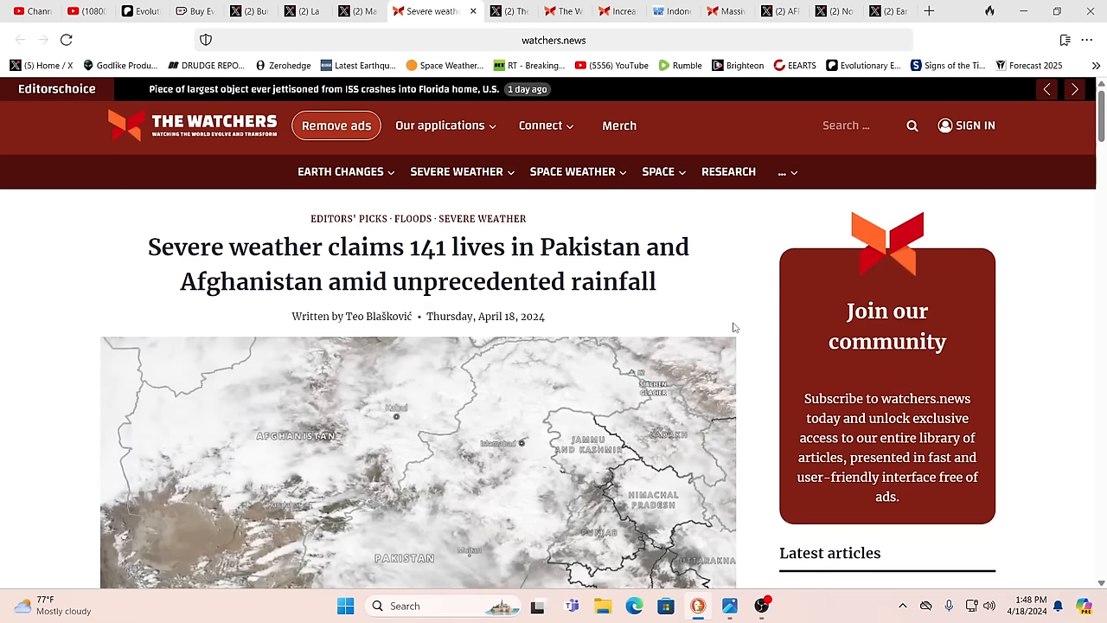
scroll("down", 3)
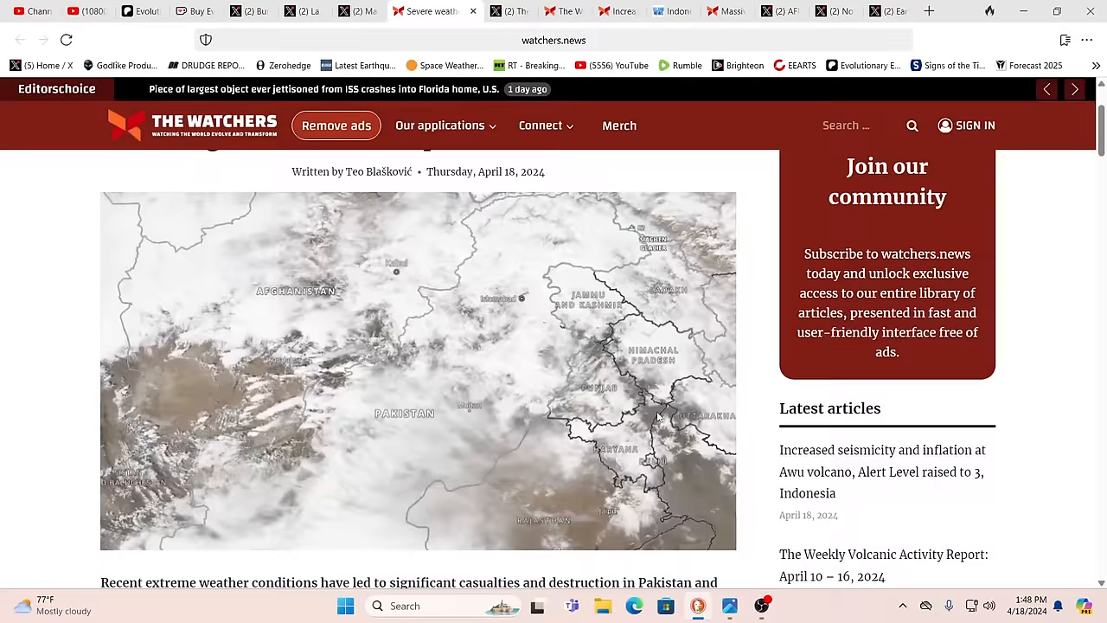
scroll("down", 3)
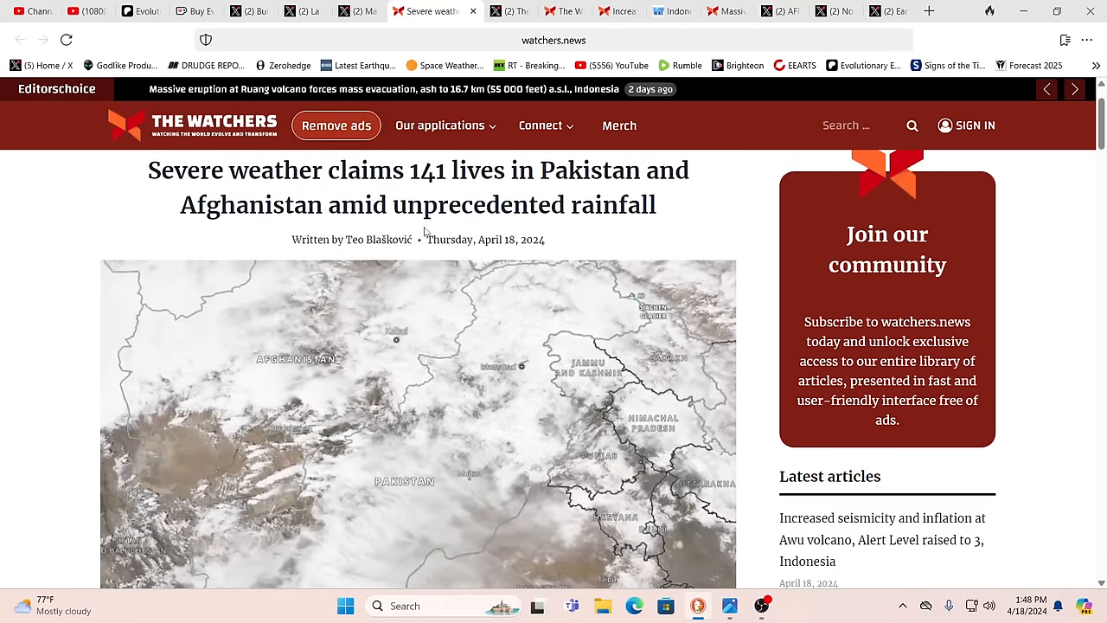
scroll("down", 3)
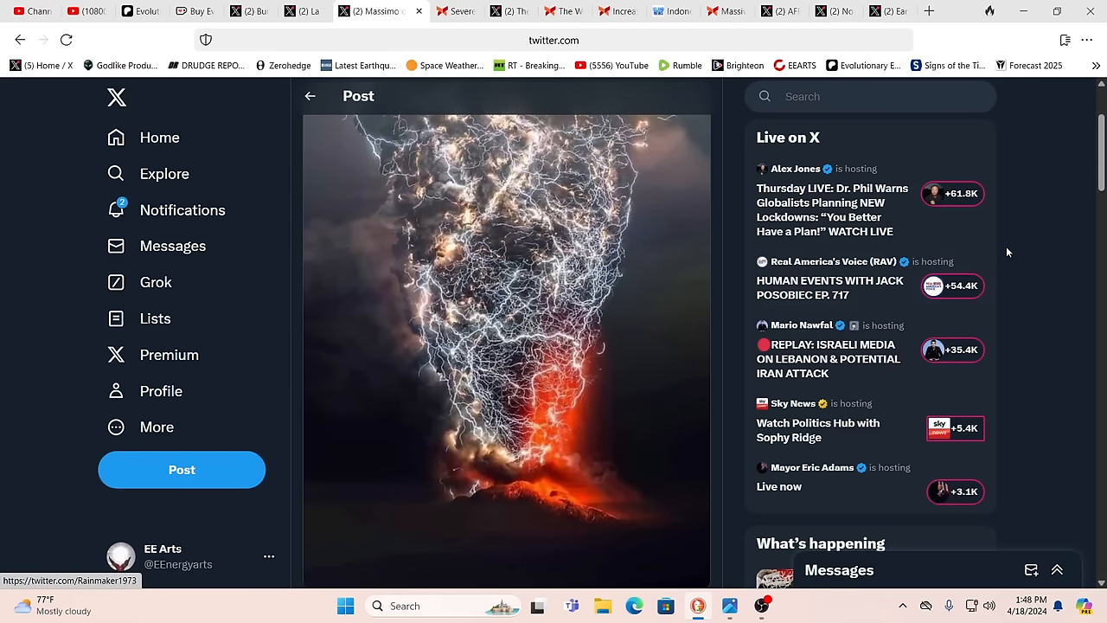
mouse_move(1026, 241)
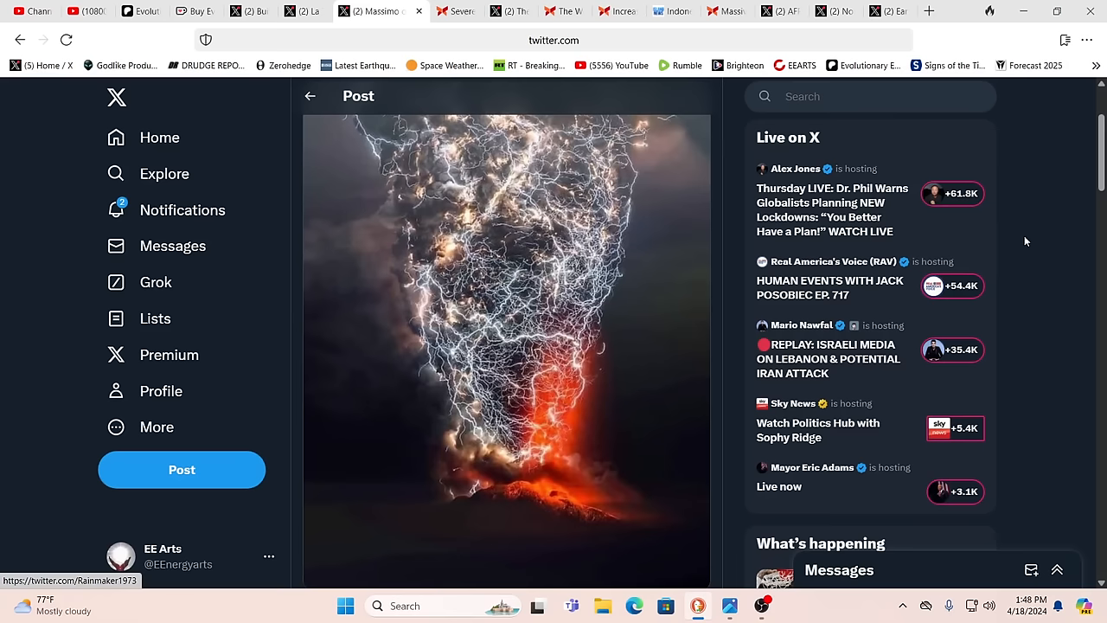
mouse_move(1023, 238)
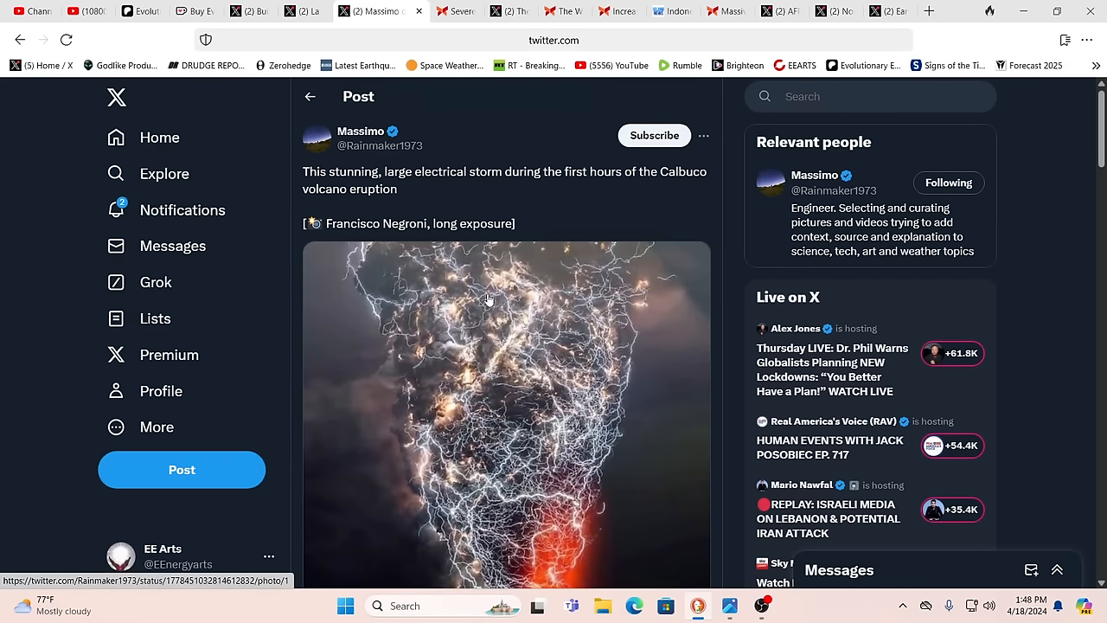
mouse_move(531, 368)
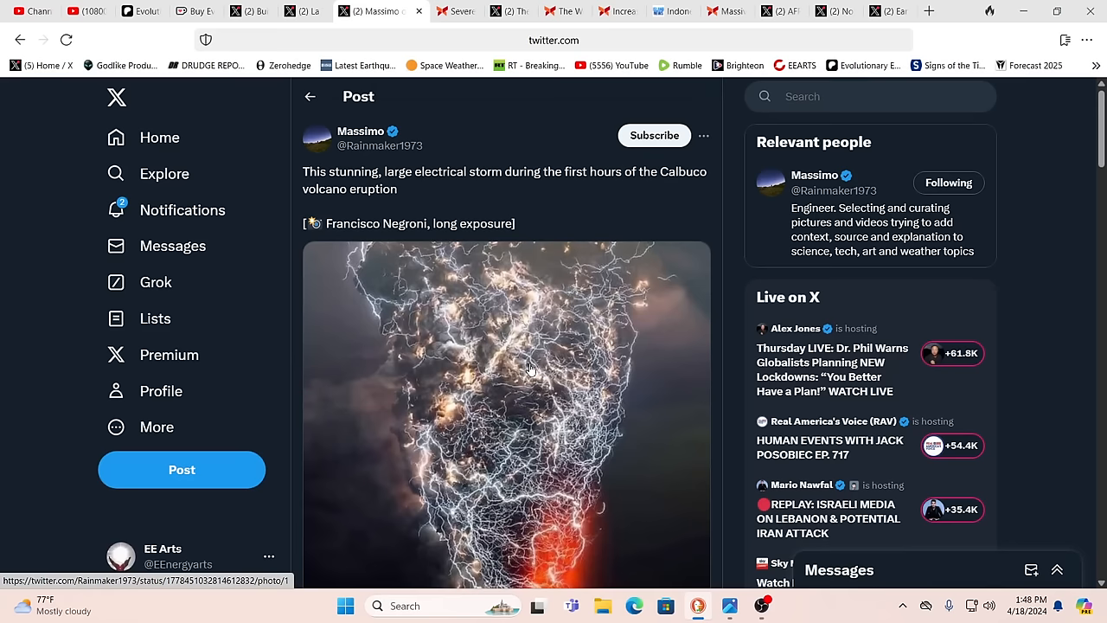
- Scroll through the Calbuco volcanic lightning photo and its Francisco Negroni caption
scroll("down", 3)
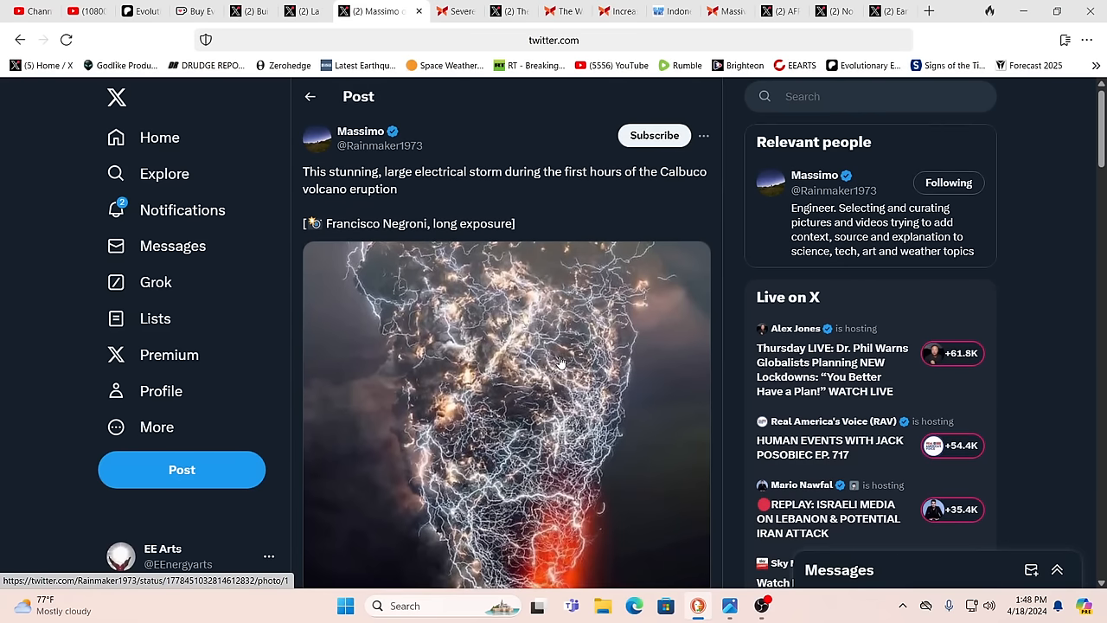
scroll("down", 3)
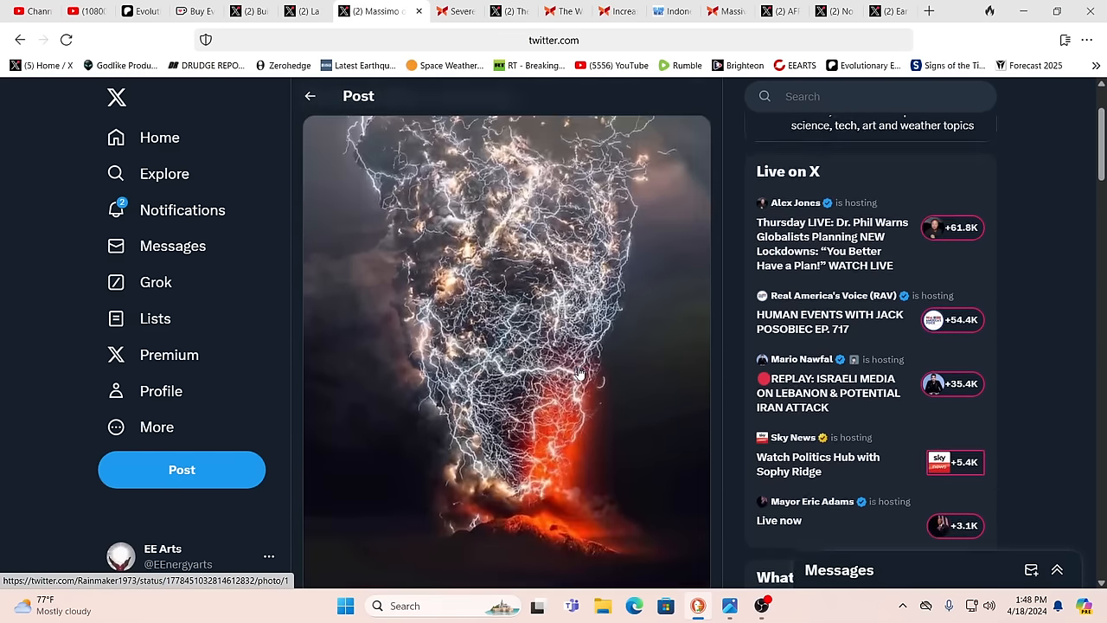
scroll("down", 3)
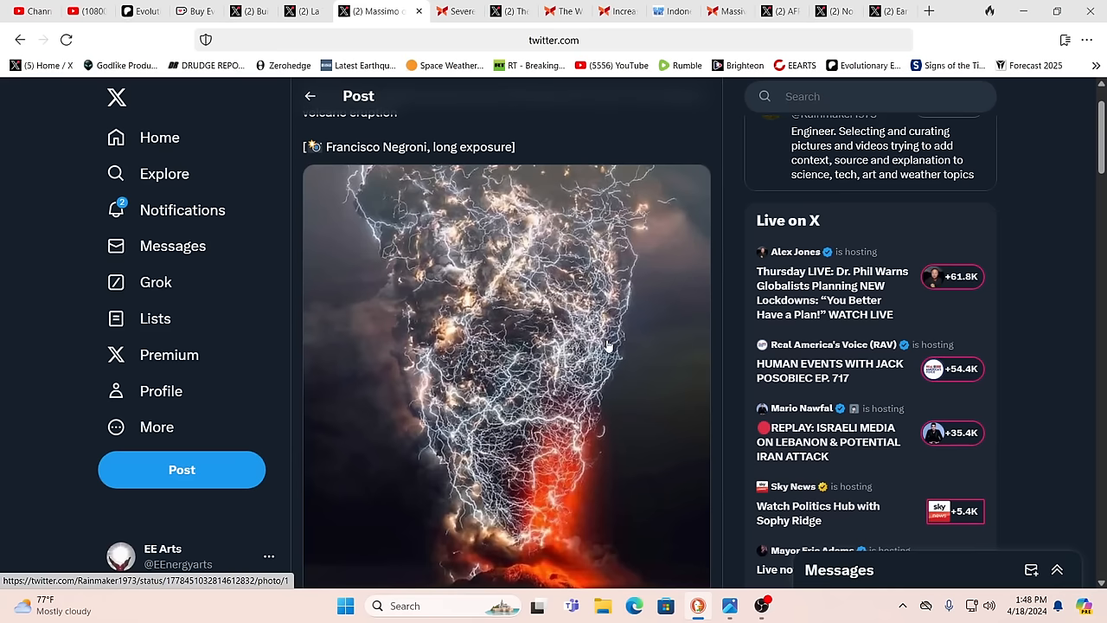
mouse_move(584, 366)
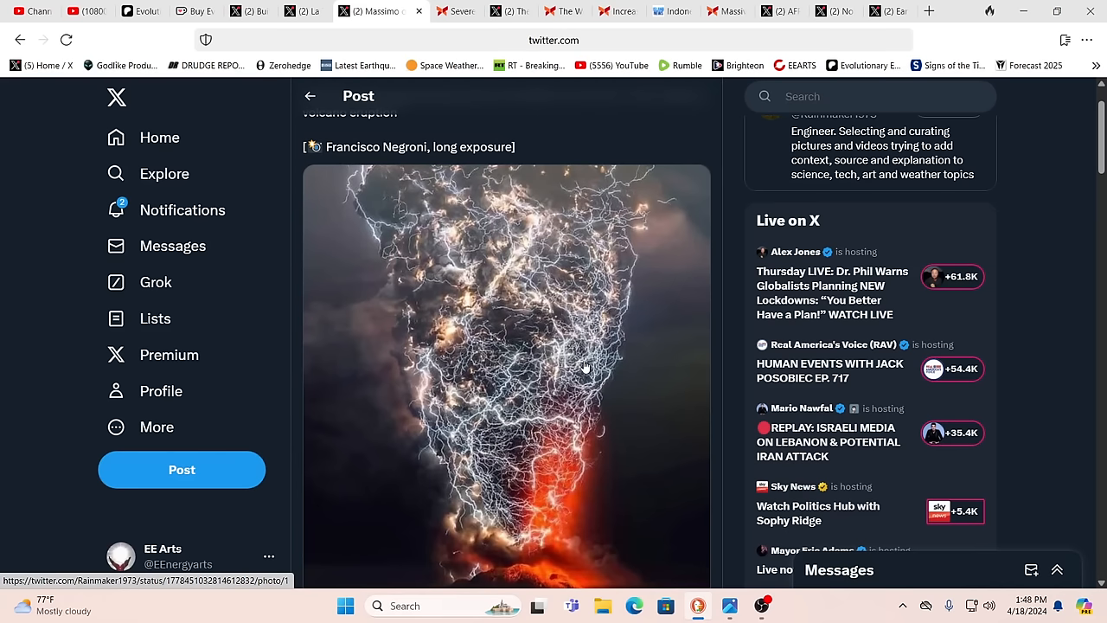
mouse_move(586, 384)
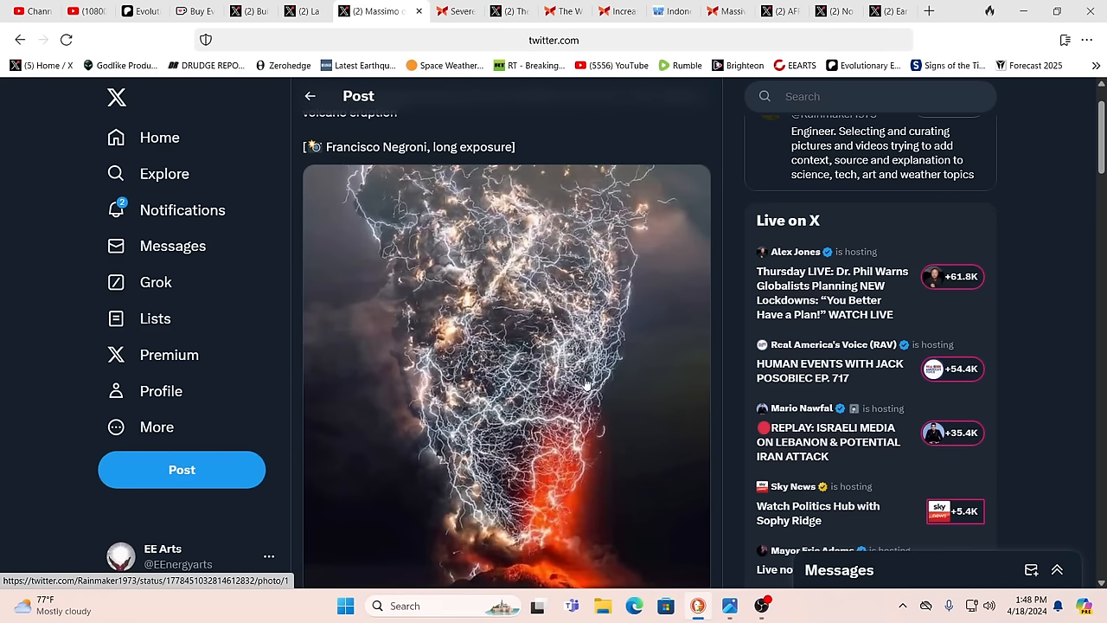
scroll("down", 3)
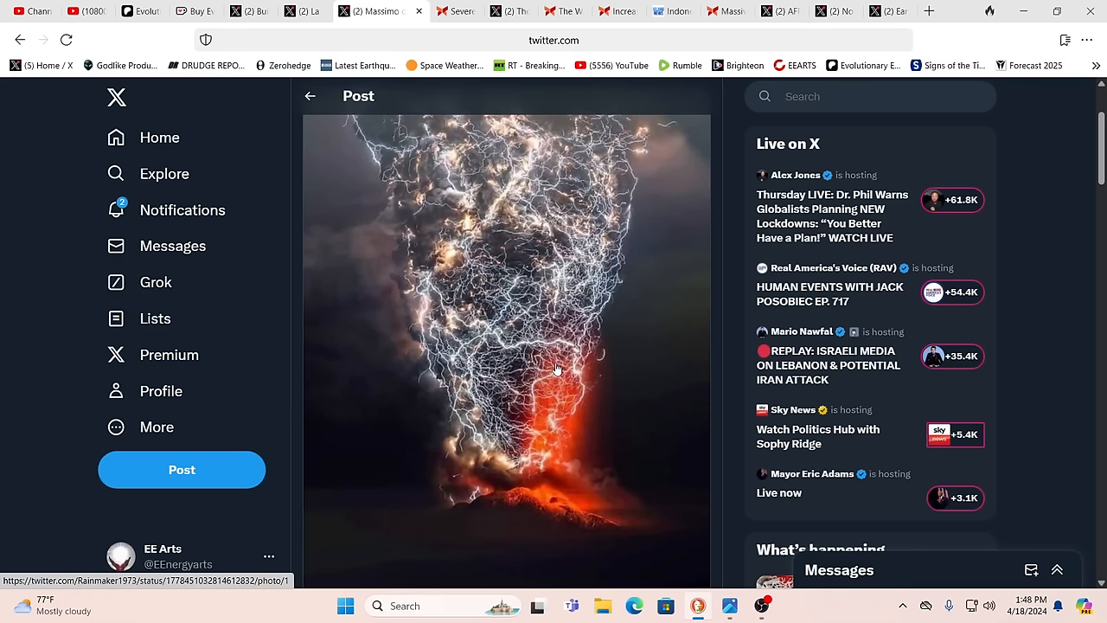
mouse_move(544, 336)
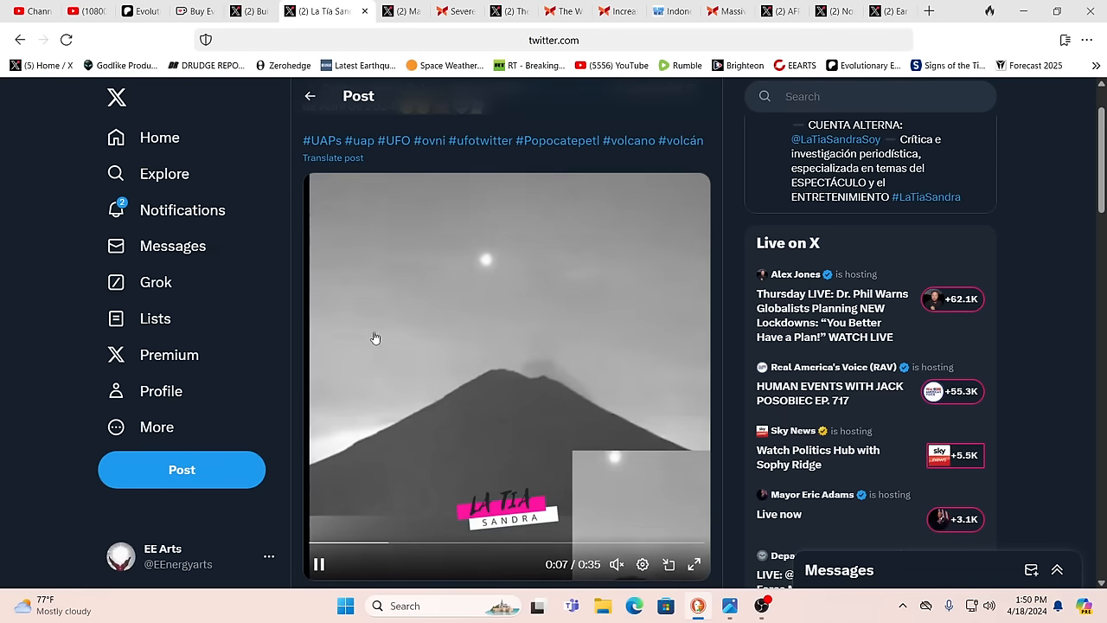
mouse_move(1067, 283)
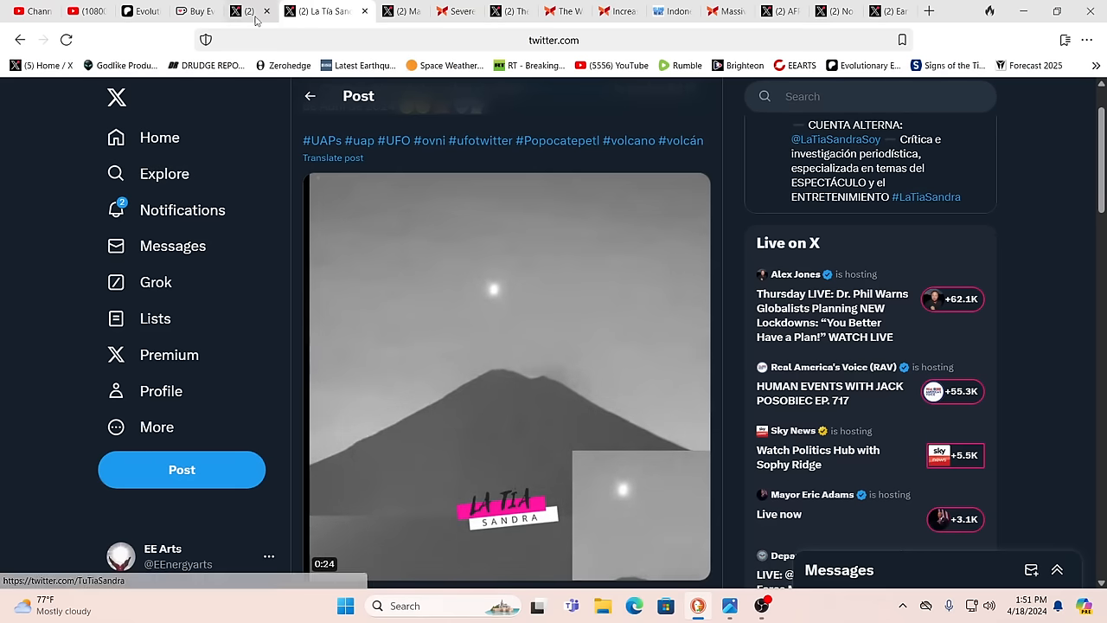
- Switch to the Buitengebieden post with the biscuits cat video
left_click(260, 11)
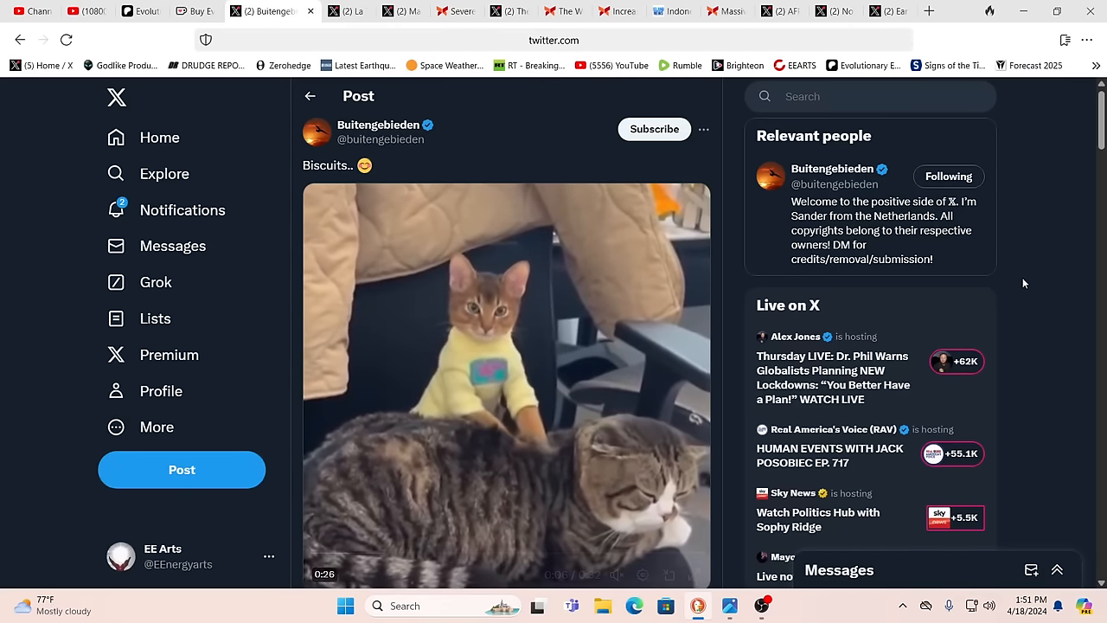